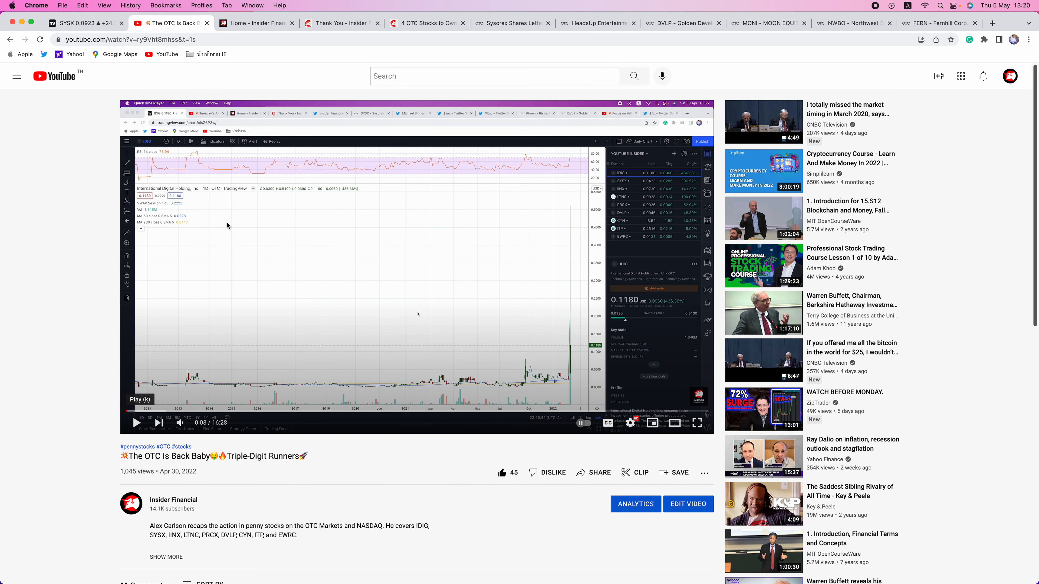
Read down the YouTube video description, then switch to the SYSX TradingView chart.
{"action": "scroll", "scroll_direction": "down", "scroll_amount": 3}
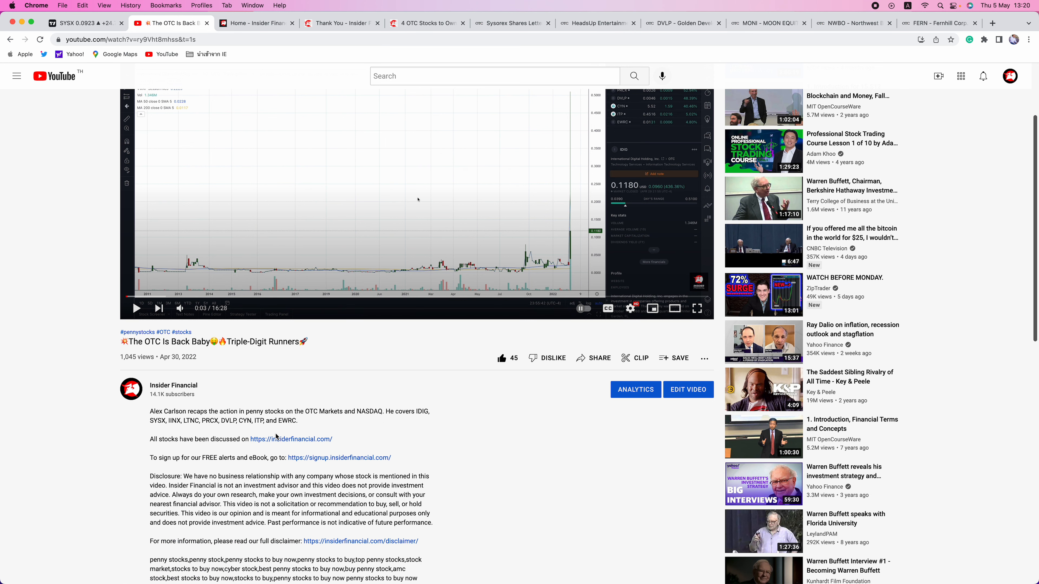
{"action": "scroll", "scroll_direction": "down", "scroll_amount": 3}
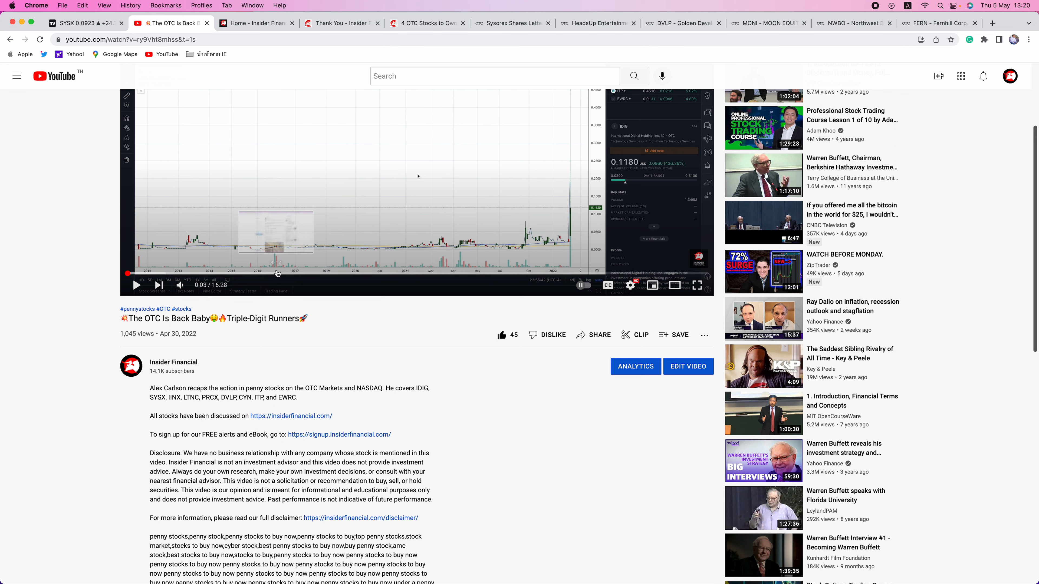
{"action": "left_click", "coordinate": [80, 23]}
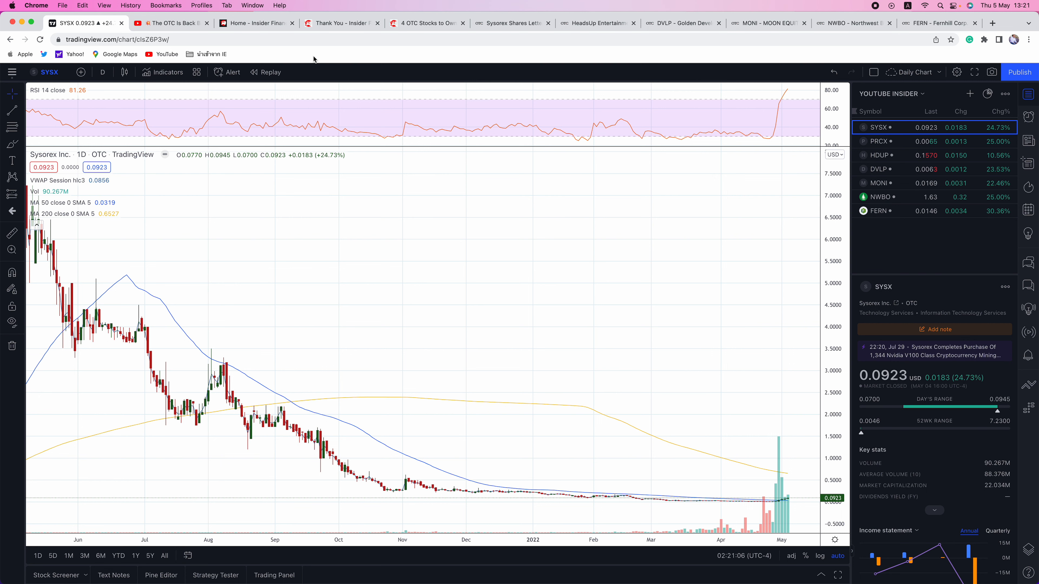
View the Insider Financial sign-up and thank-you pages, then return to the YouTube video.
{"action": "left_click", "coordinate": [254, 23]}
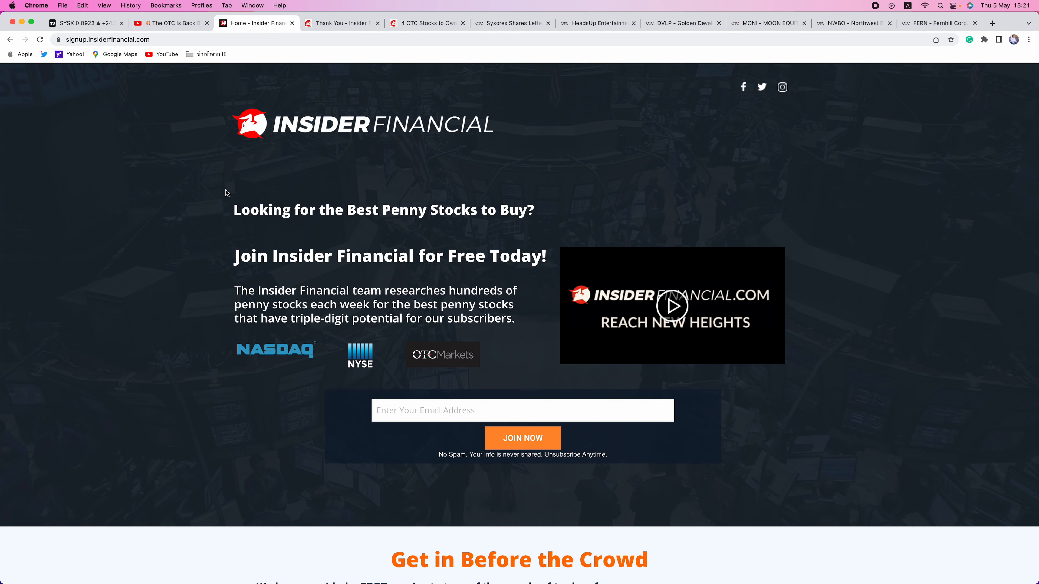
{"action": "mouse_move", "coordinate": [339, 196]}
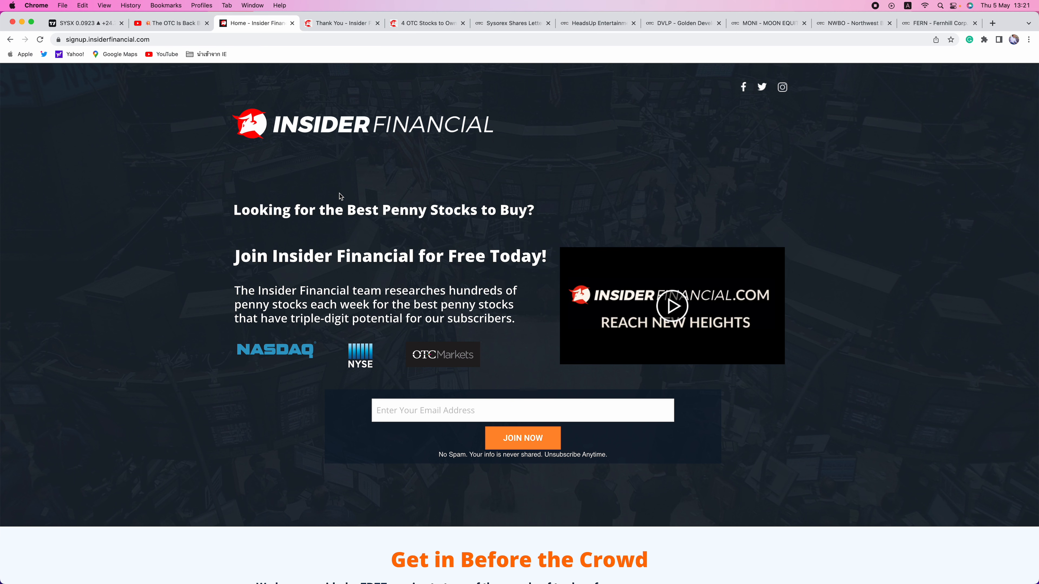
{"action": "mouse_move", "coordinate": [431, 192]}
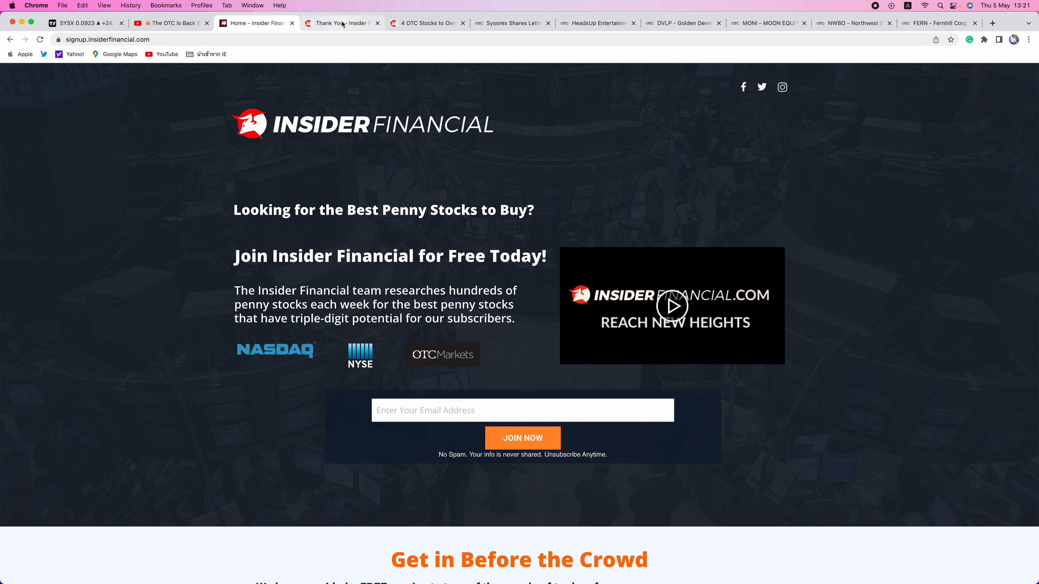
{"action": "left_click", "coordinate": [340, 23]}
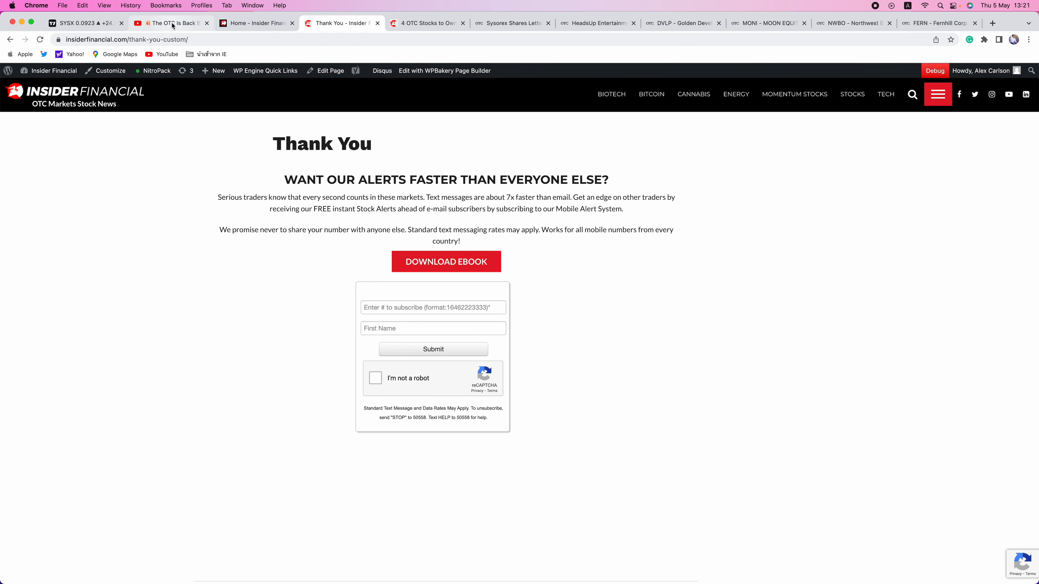
{"action": "left_click", "coordinate": [169, 23]}
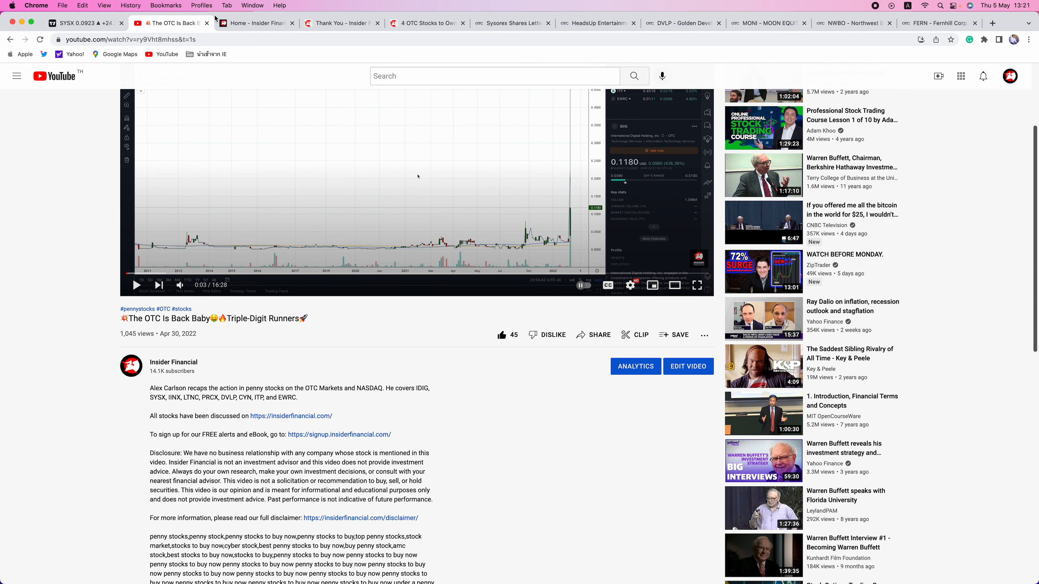
{"action": "mouse_move", "coordinate": [77, 23]}
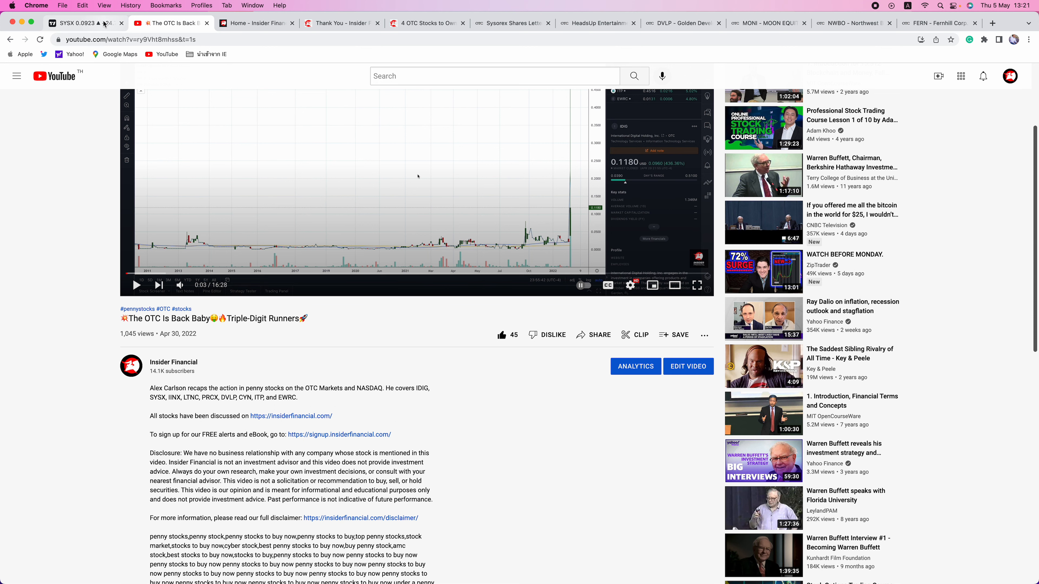
Switch to the SYSX daily chart with RSI, volume and moving averages.
{"action": "left_click", "coordinate": [79, 23]}
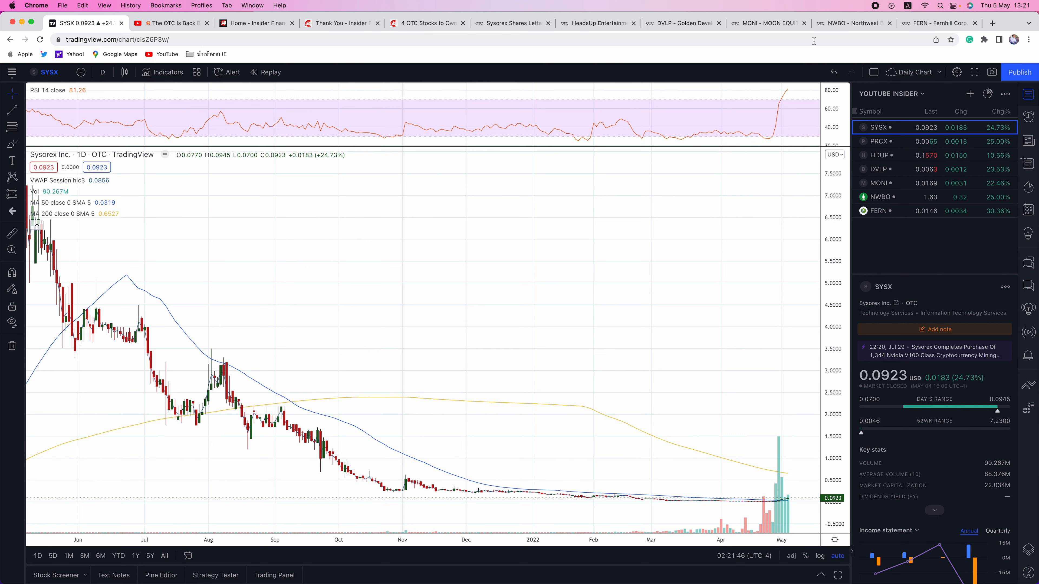
Bring up the '4 OTC Stocks to Own' article and read its opening paragraphs and SYSX chart.
{"action": "left_click", "coordinate": [428, 24]}
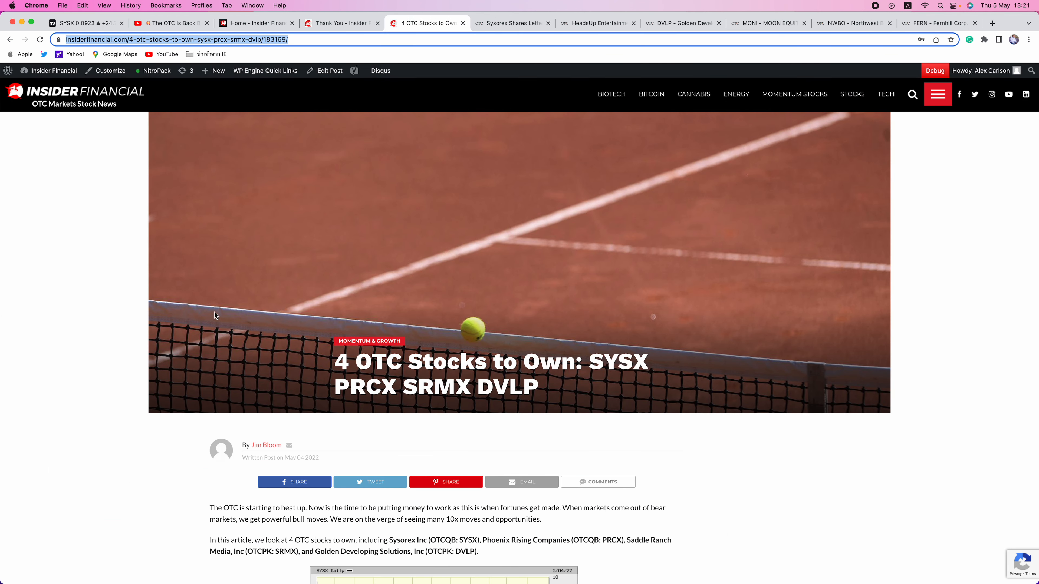
{"action": "mouse_move", "coordinate": [150, 419]}
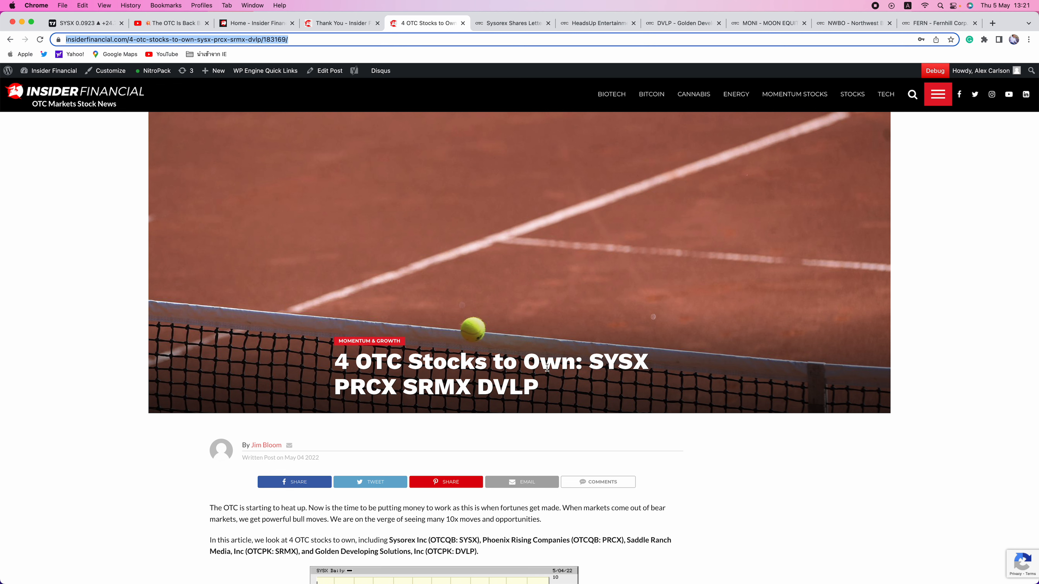
{"action": "scroll", "scroll_direction": "down", "scroll_amount": 3}
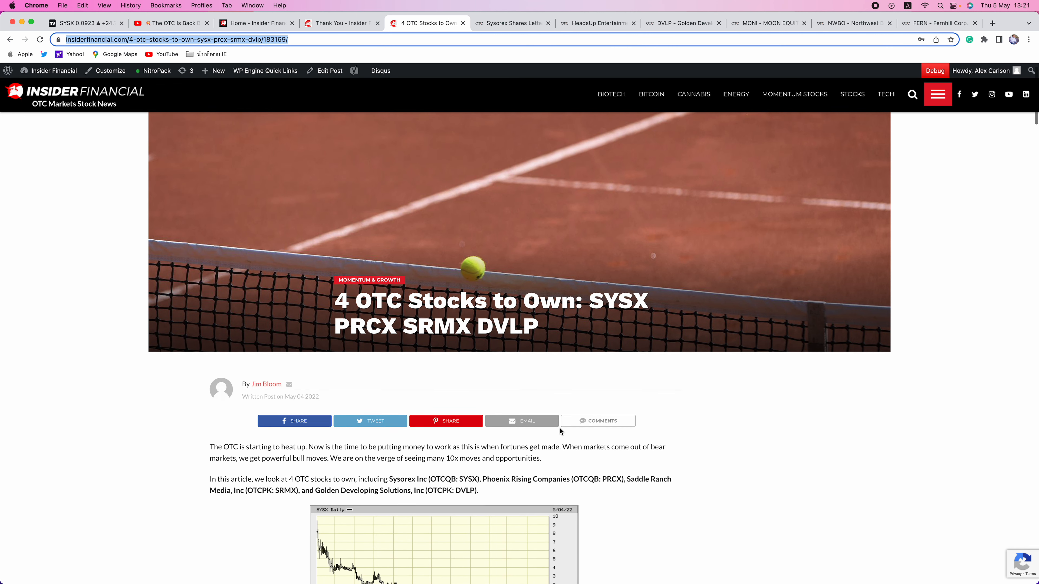
{"action": "scroll", "scroll_direction": "down", "scroll_amount": 3}
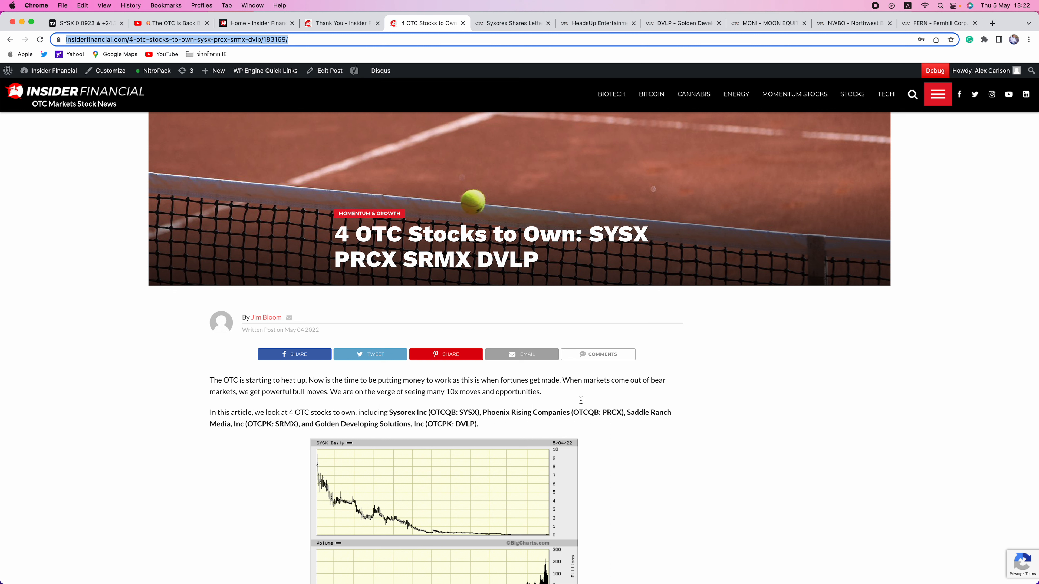
{"action": "mouse_move", "coordinate": [248, 403]}
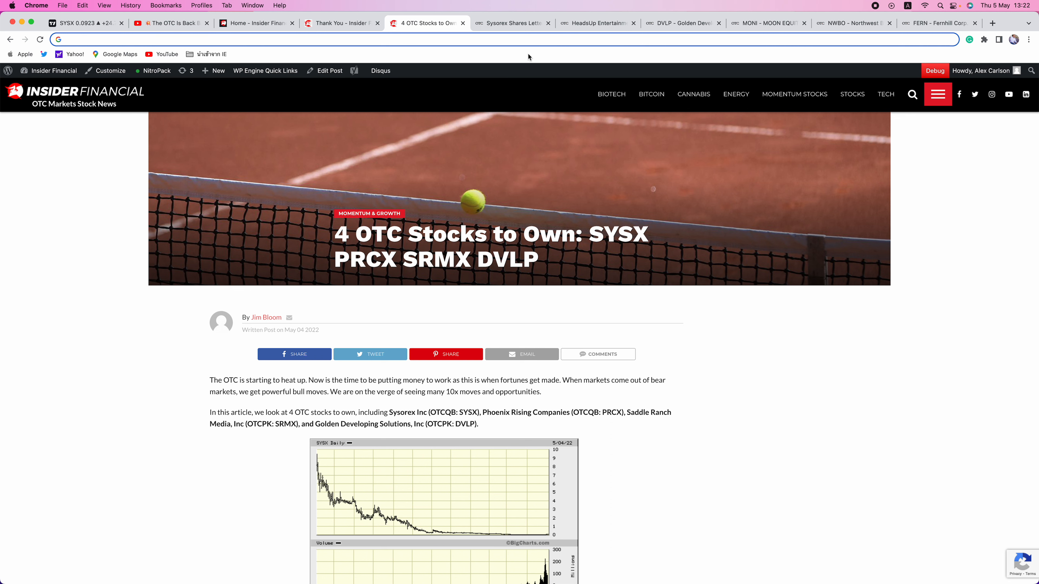
Read the Sysorex shareholder letter release on OTC Markets, then return to the SYSX chart.
{"action": "left_click", "coordinate": [514, 23]}
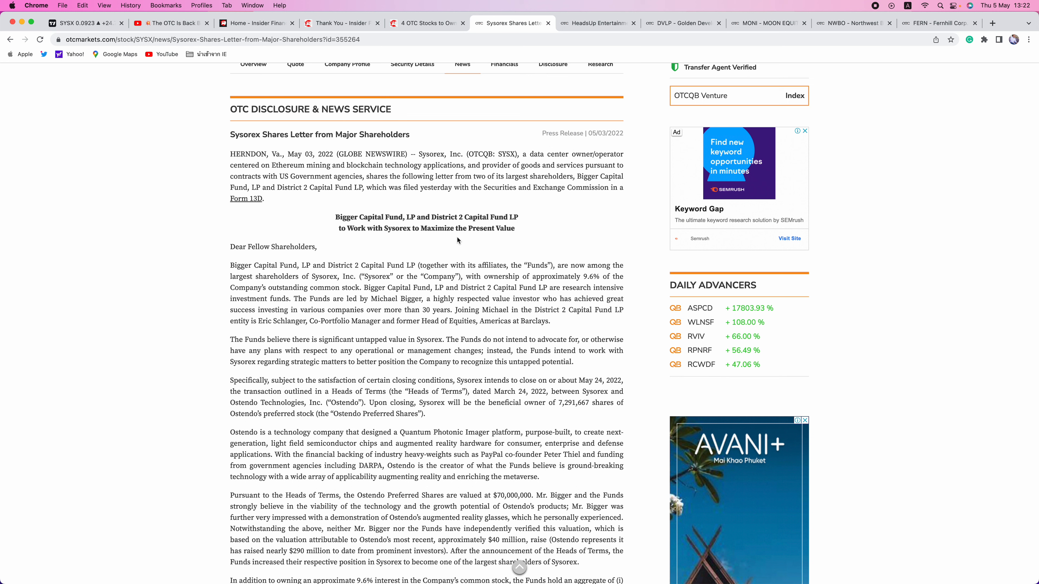
{"action": "mouse_move", "coordinate": [410, 238]}
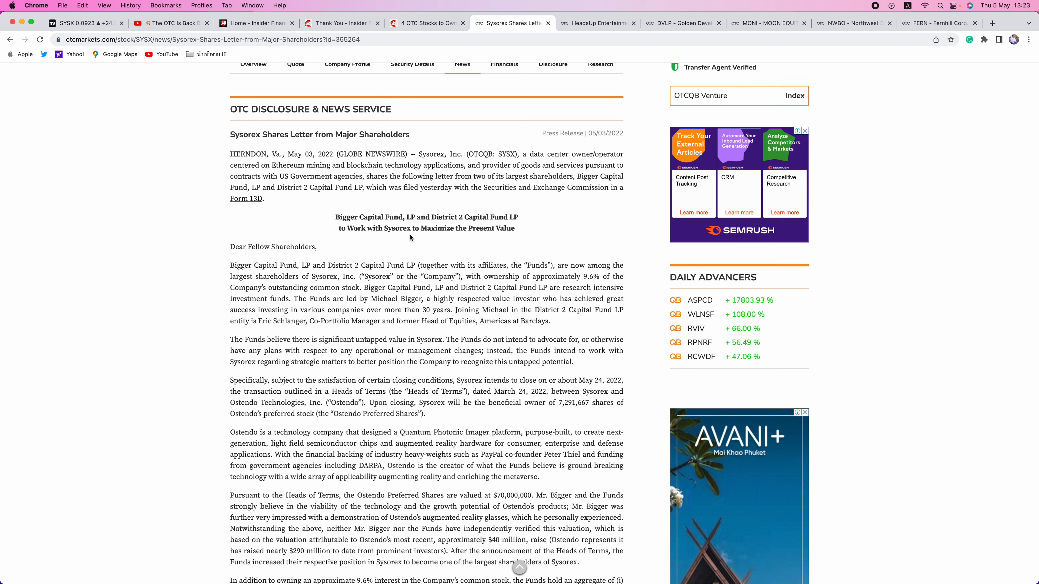
{"action": "mouse_move", "coordinate": [137, 95]}
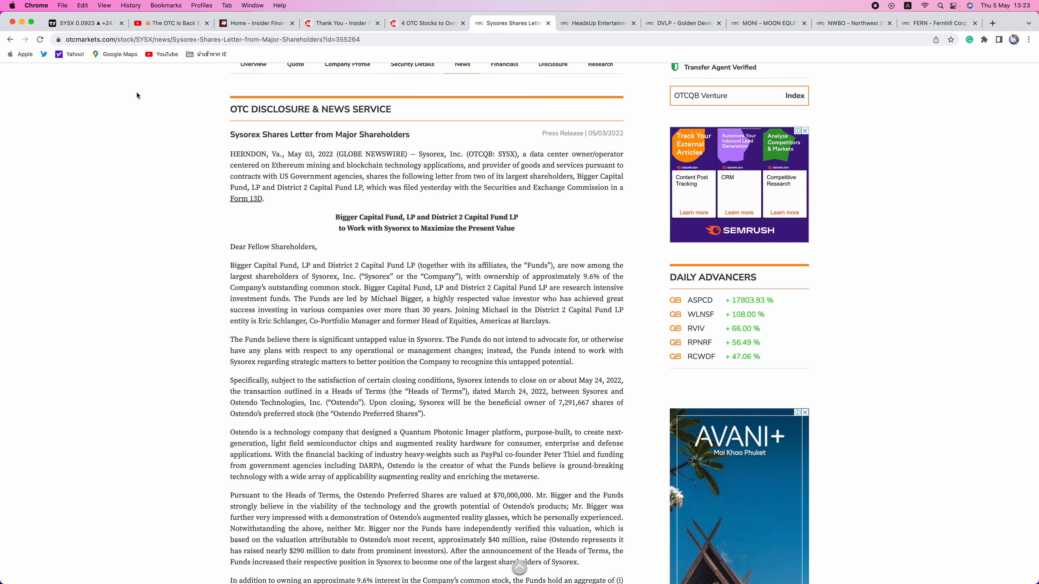
{"action": "left_click", "coordinate": [82, 23]}
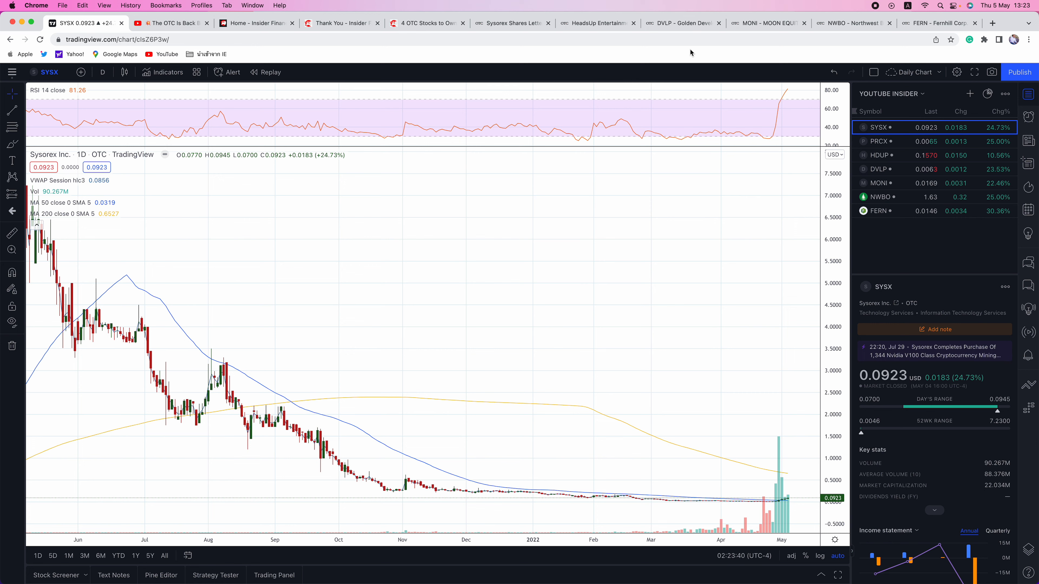
Review the article's SYSX section, revisit the YouTube video, then return to the SYSX chart.
{"action": "left_click", "coordinate": [427, 23]}
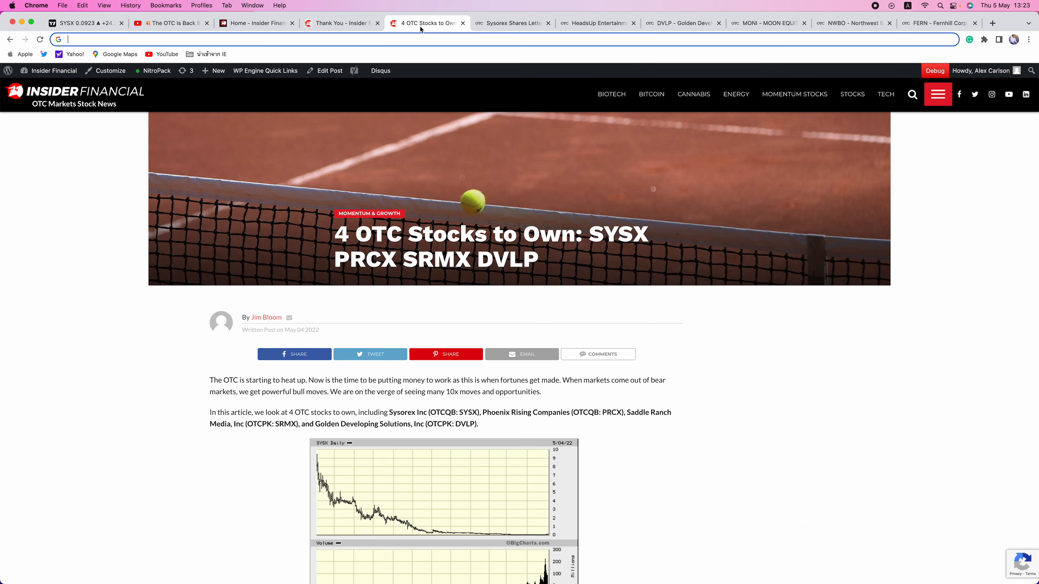
{"action": "scroll", "scroll_direction": "down", "scroll_amount": 3}
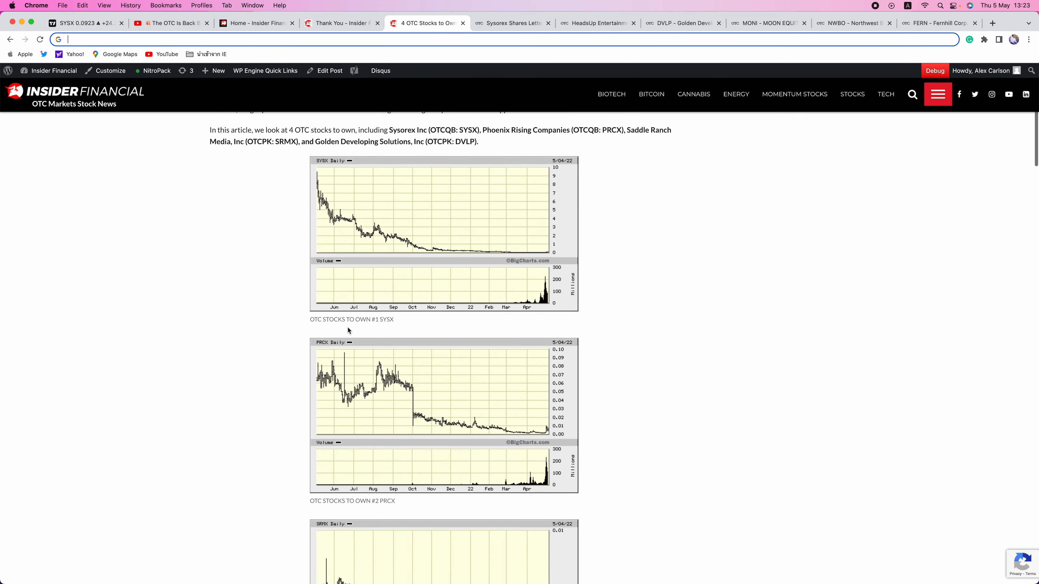
{"action": "scroll", "scroll_direction": "down", "scroll_amount": 3}
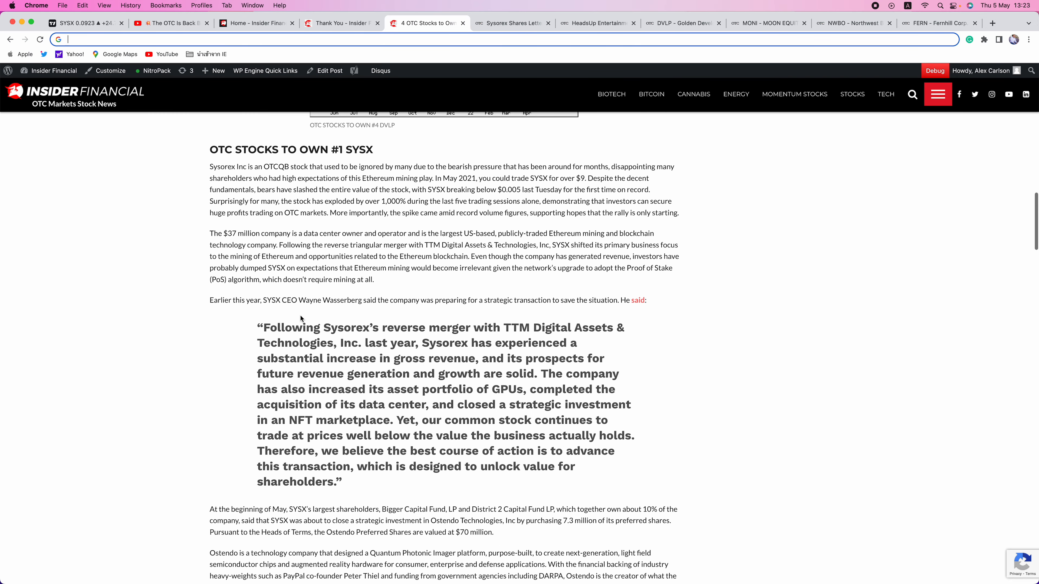
{"action": "left_click", "coordinate": [170, 24]}
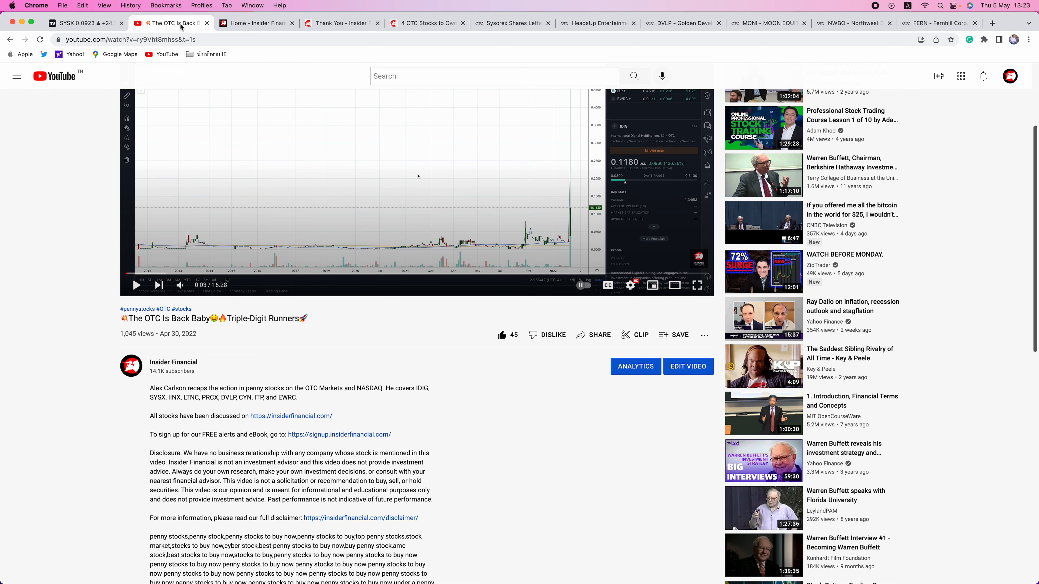
{"action": "mouse_move", "coordinate": [335, 372]}
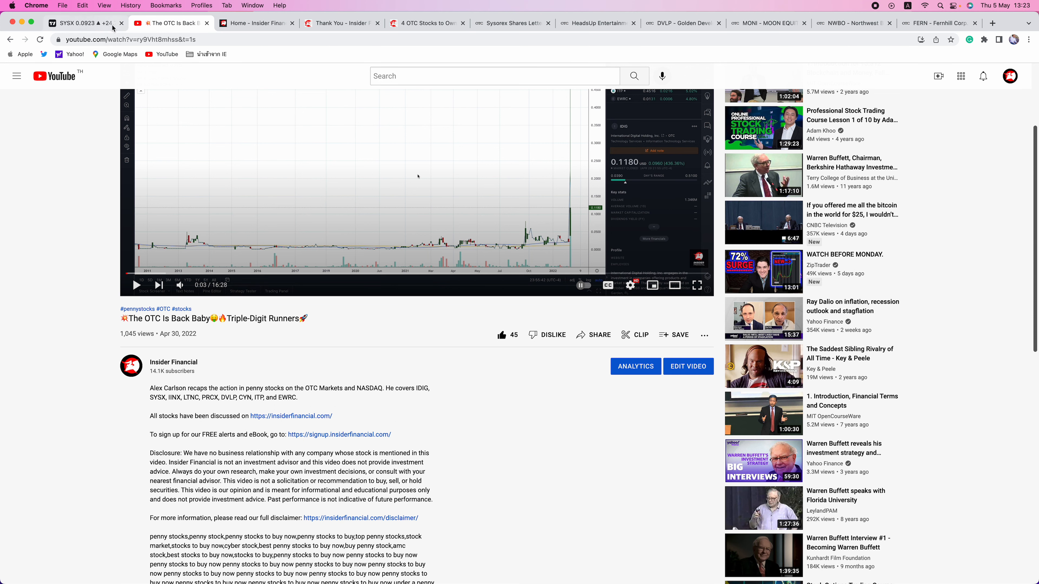
{"action": "left_click", "coordinate": [80, 23]}
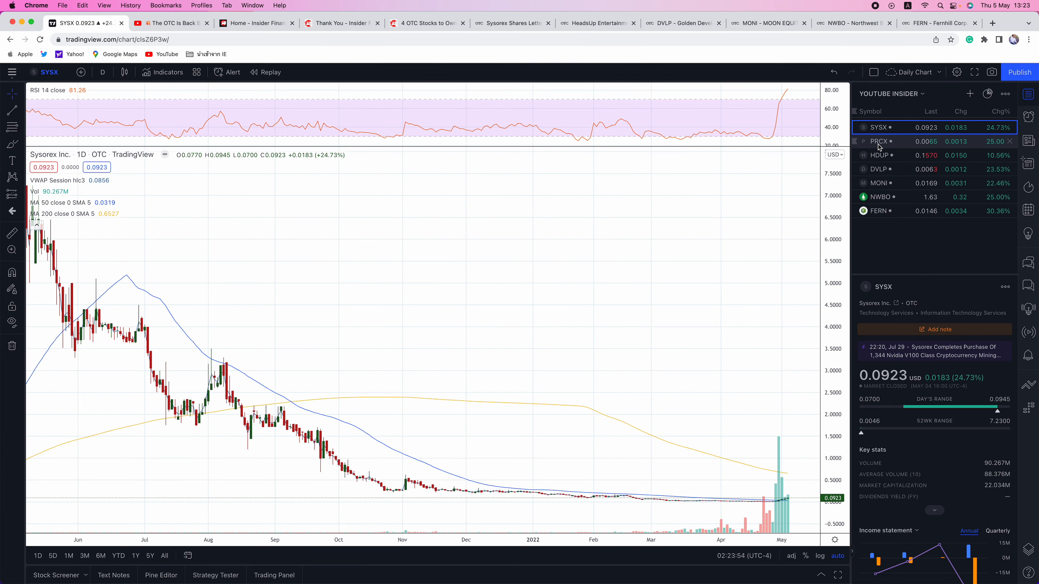
View the PRCX and HDUP daily charts from the watchlist, then bring up the HeadsUp Entertainment press release.
{"action": "left_click", "coordinate": [880, 142]}
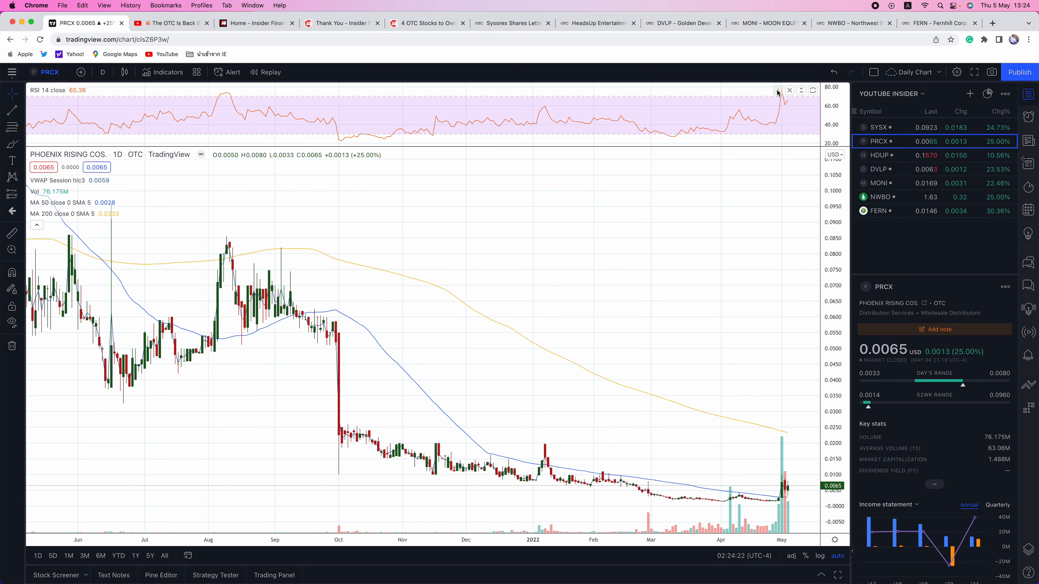
{"action": "left_click", "coordinate": [879, 155]}
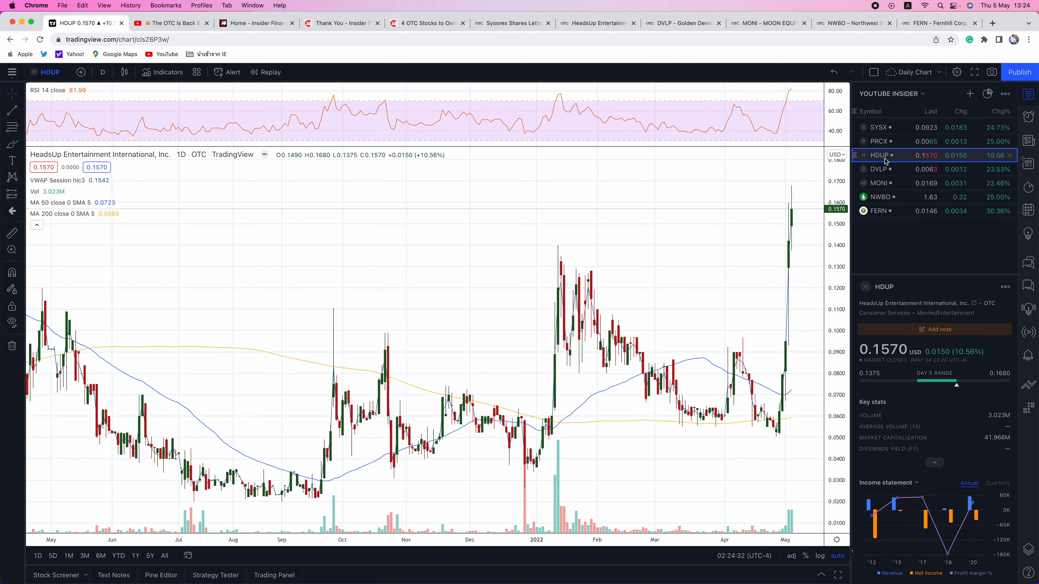
{"action": "left_click", "coordinate": [594, 24]}
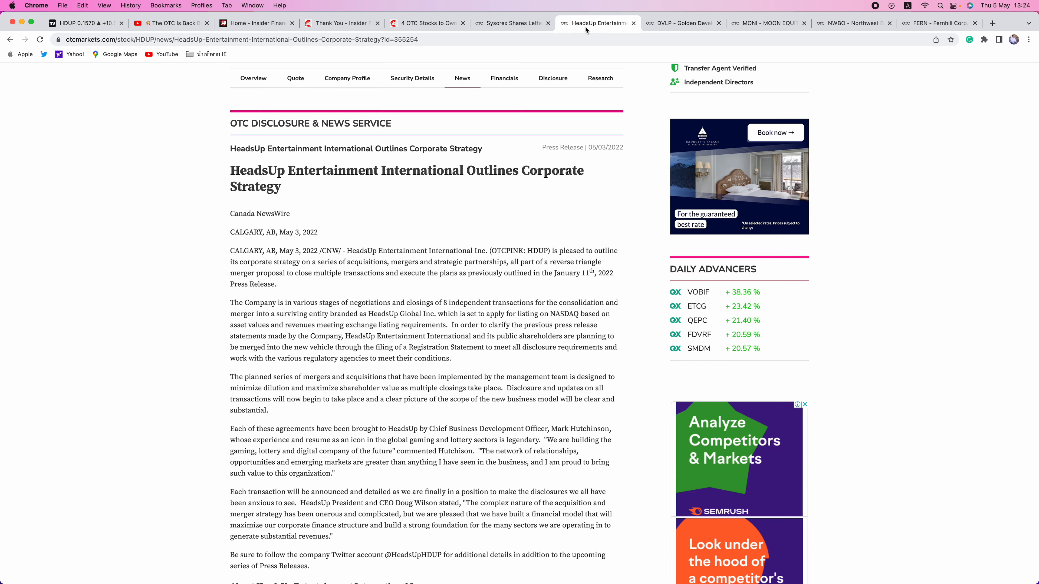
{"action": "scroll", "scroll_direction": "down", "scroll_amount": 3}
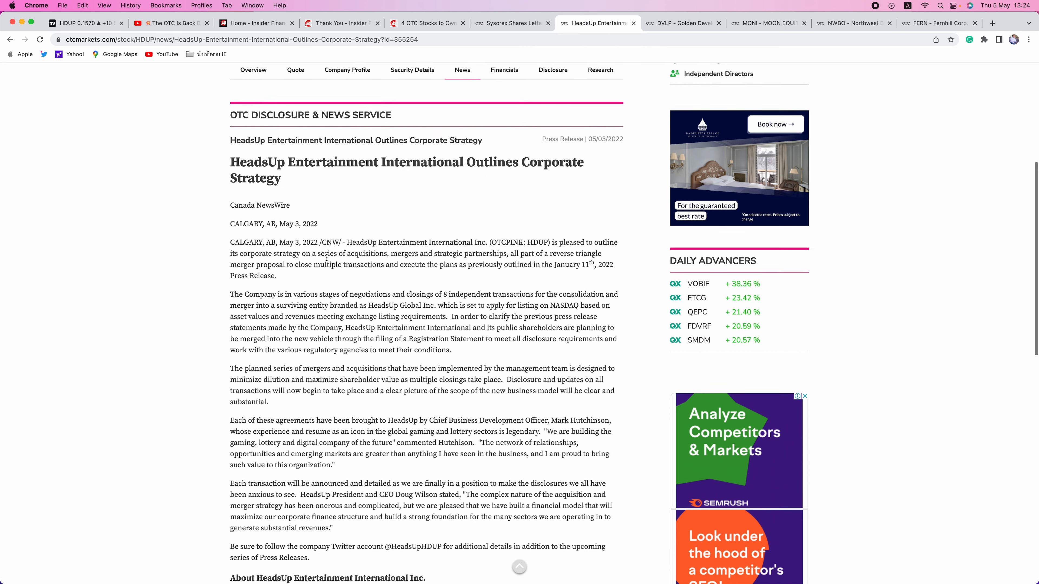
{"action": "scroll", "scroll_direction": "down", "scroll_amount": 3}
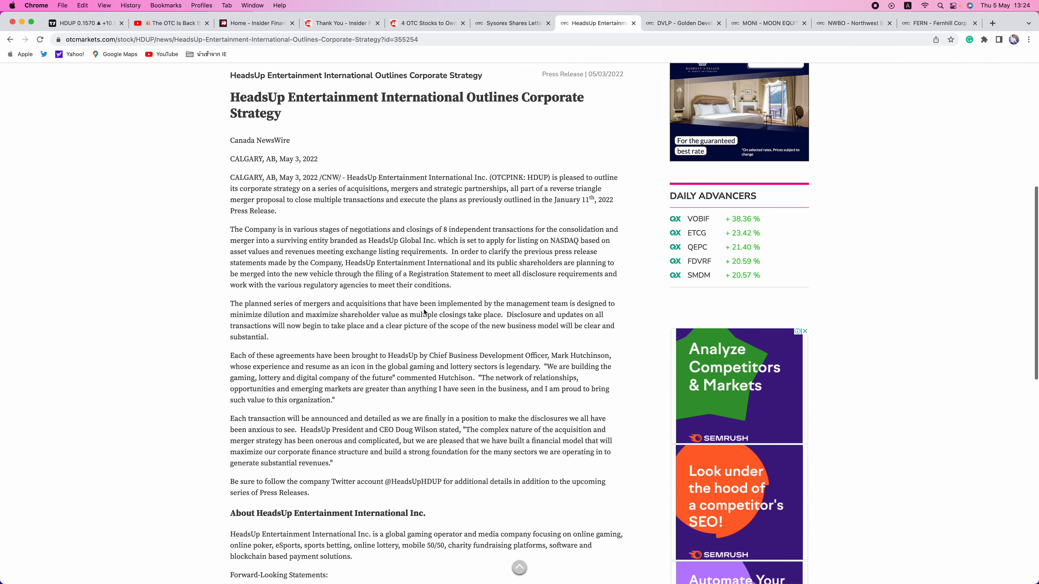
{"action": "scroll", "scroll_direction": "down", "scroll_amount": 3}
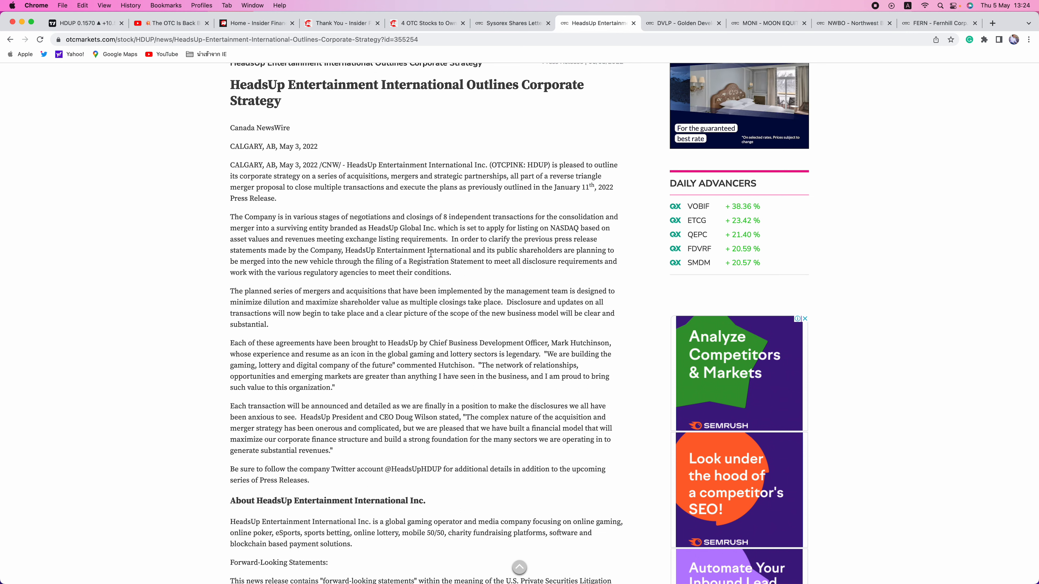
{"action": "mouse_move", "coordinate": [448, 325]}
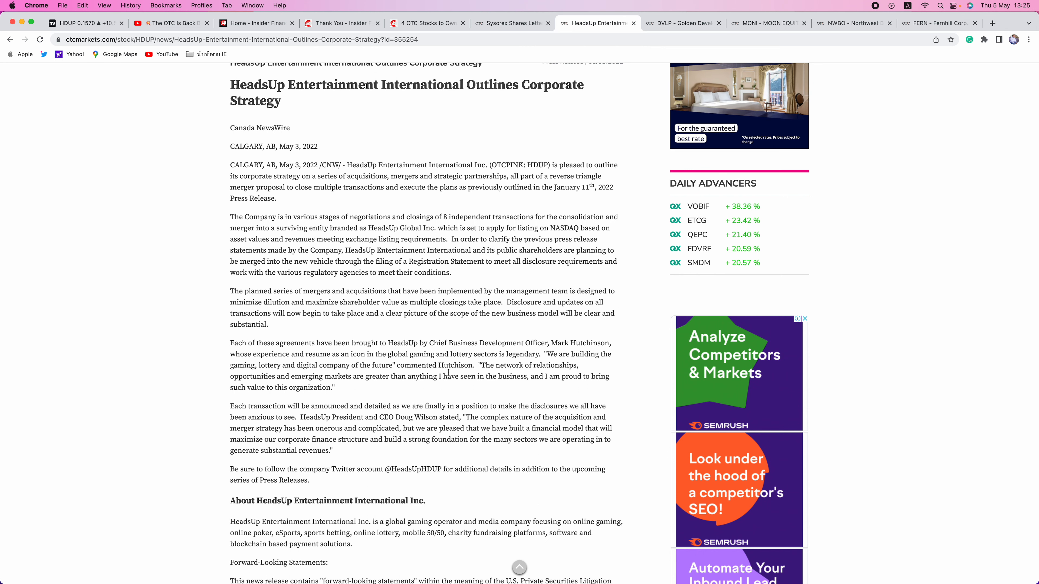
{"action": "scroll", "scroll_direction": "up", "scroll_amount": 3}
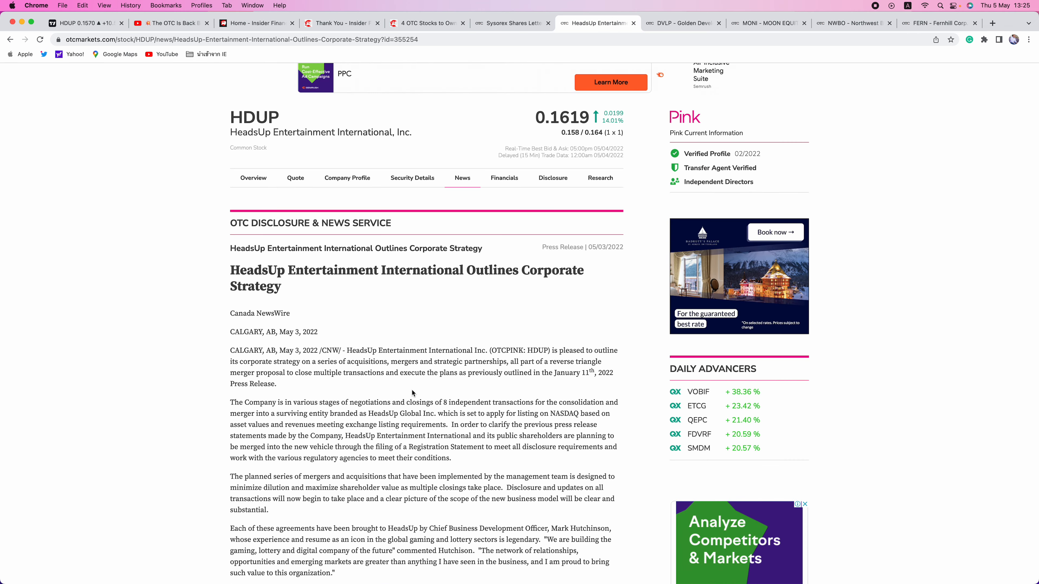
{"action": "scroll", "scroll_direction": "down", "scroll_amount": 3}
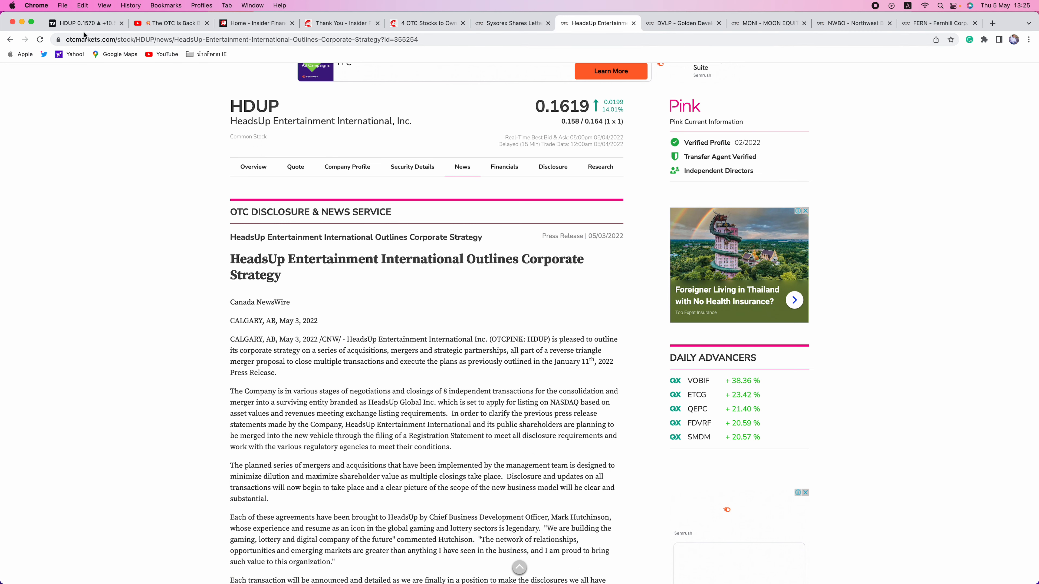
Switch from the HDUP chart to DVLP, then bring up the Golden Developing Solutions LOI release.
{"action": "left_click", "coordinate": [85, 23]}
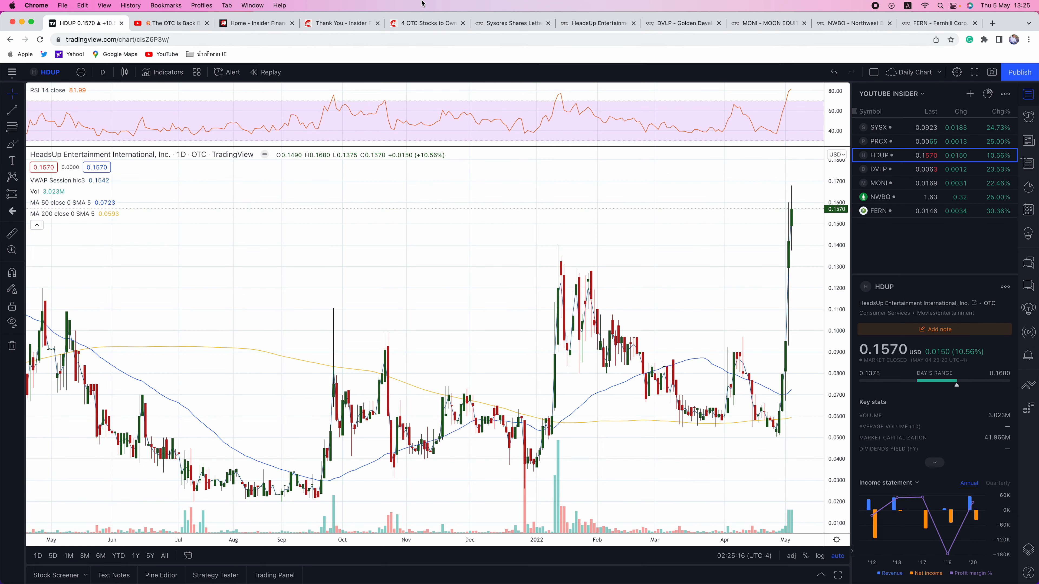
{"action": "left_click", "coordinate": [879, 169]}
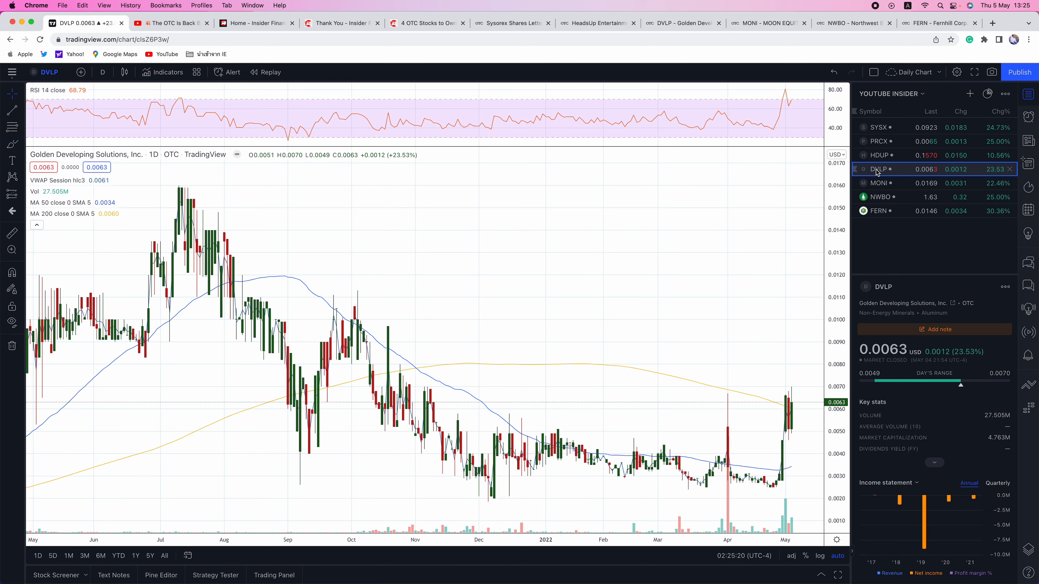
{"action": "left_click", "coordinate": [682, 23]}
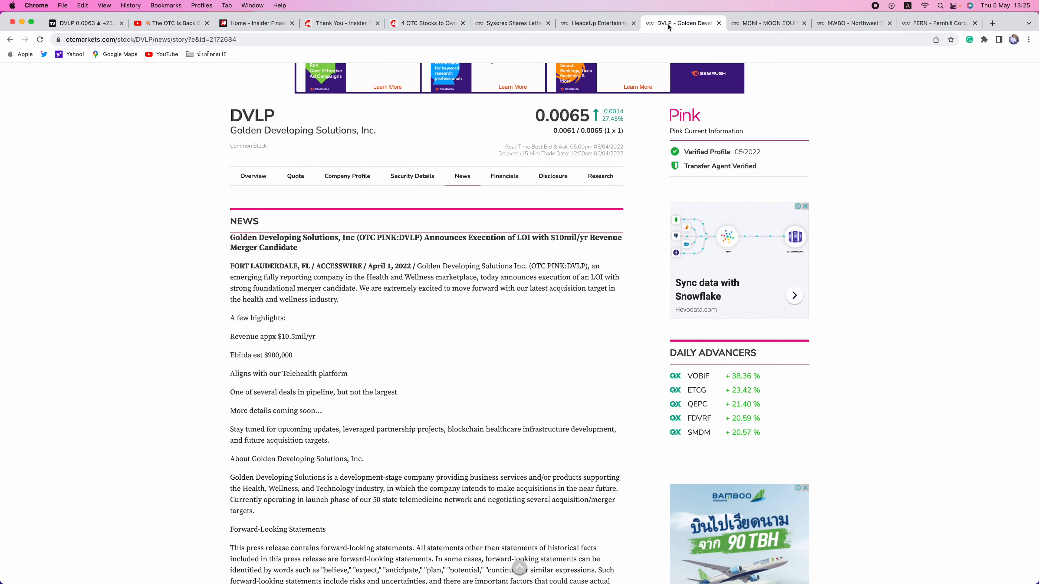
{"action": "scroll", "scroll_direction": "down", "scroll_amount": 3}
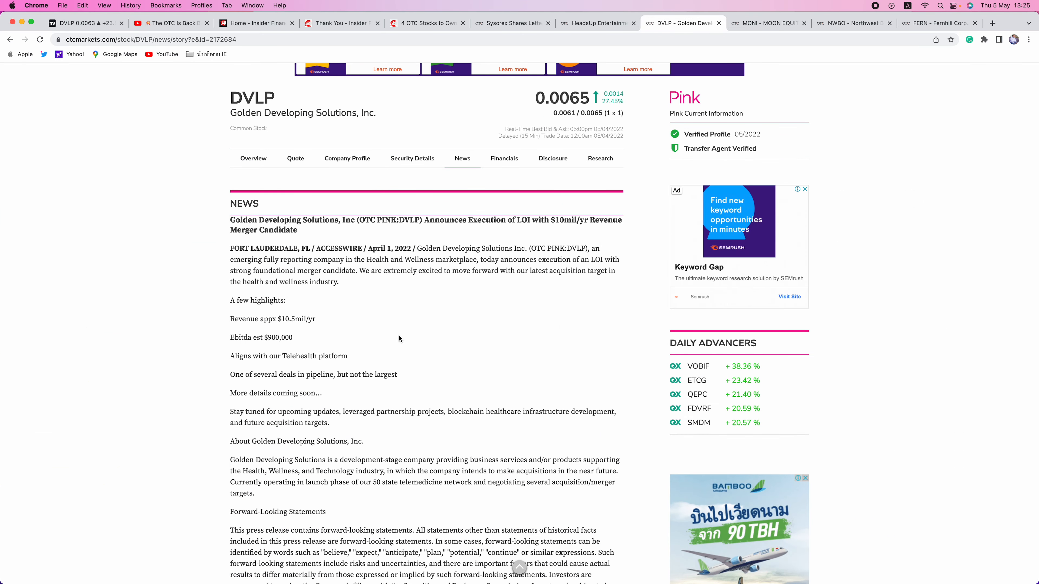
{"action": "scroll", "scroll_direction": "down", "scroll_amount": 3}
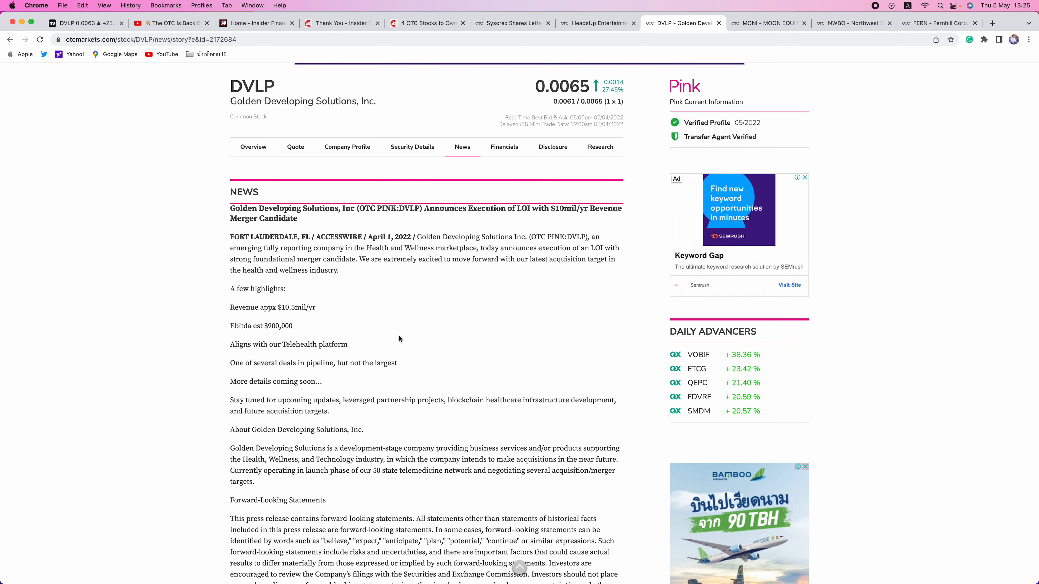
{"action": "mouse_move", "coordinate": [349, 322]}
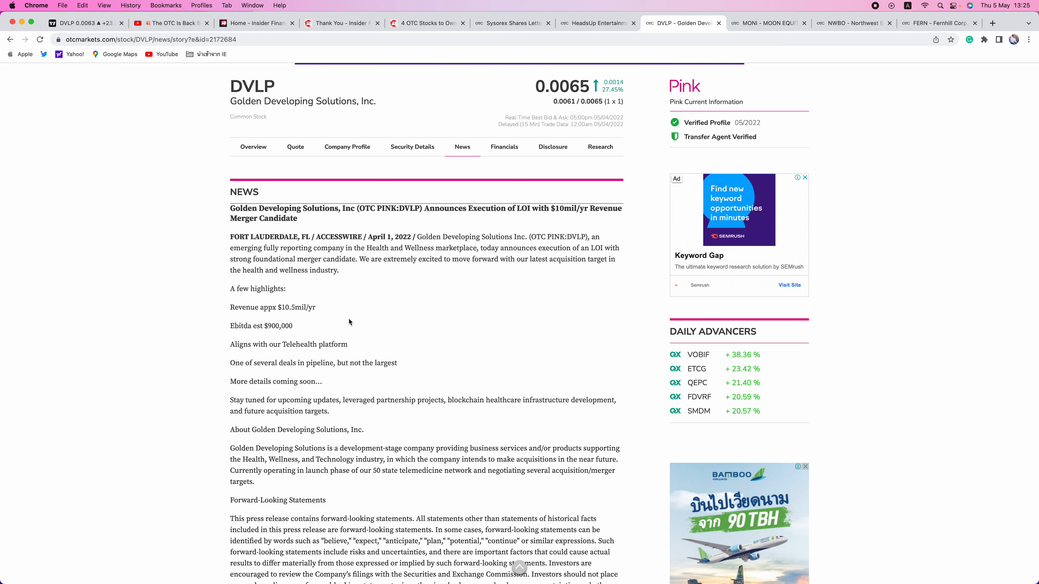
{"action": "scroll", "scroll_direction": "down", "scroll_amount": 3}
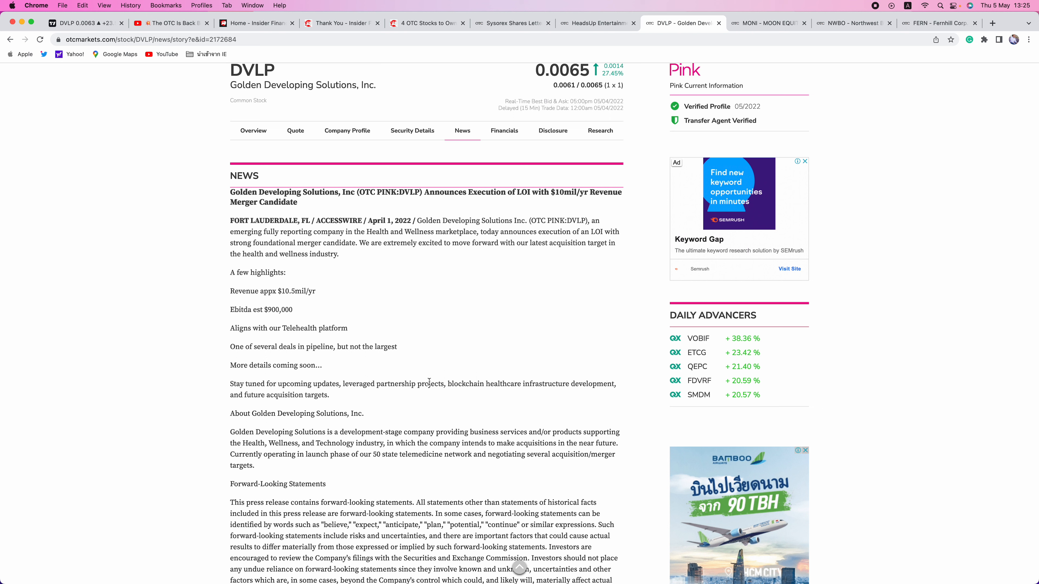
{"action": "mouse_move", "coordinate": [569, 379]}
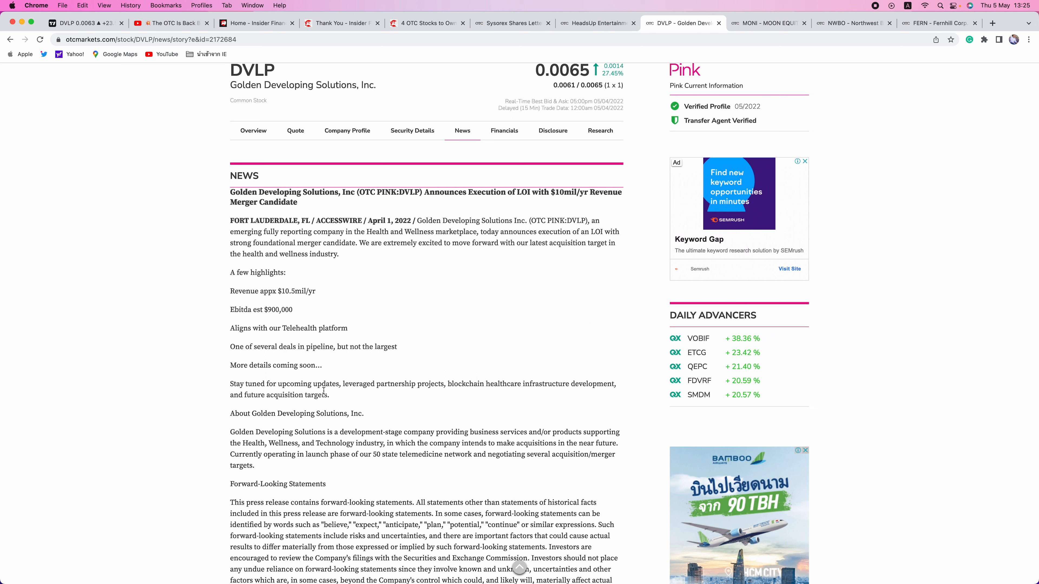
{"action": "mouse_move", "coordinate": [414, 330]}
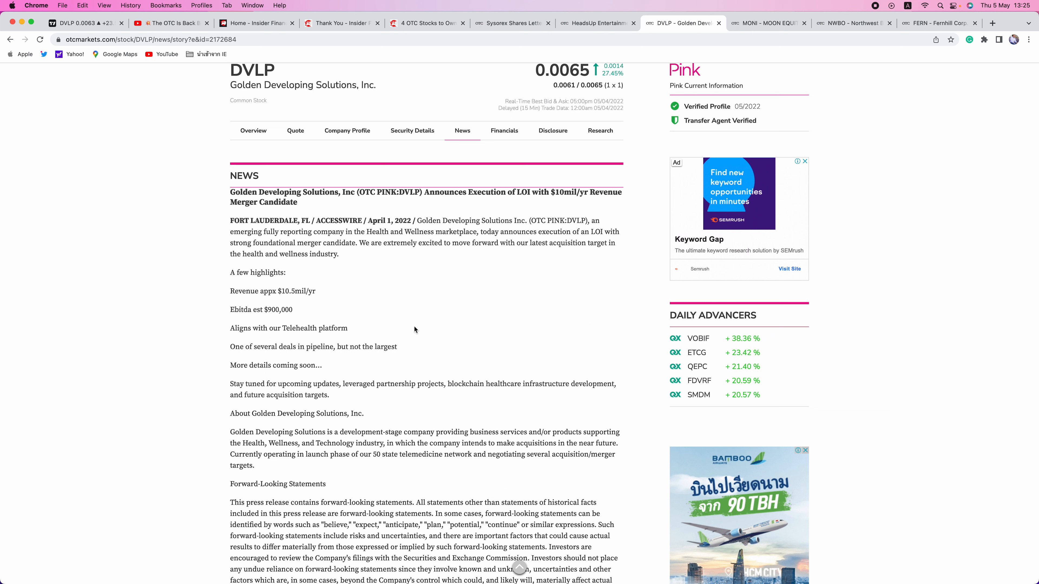
{"action": "mouse_move", "coordinate": [395, 203]}
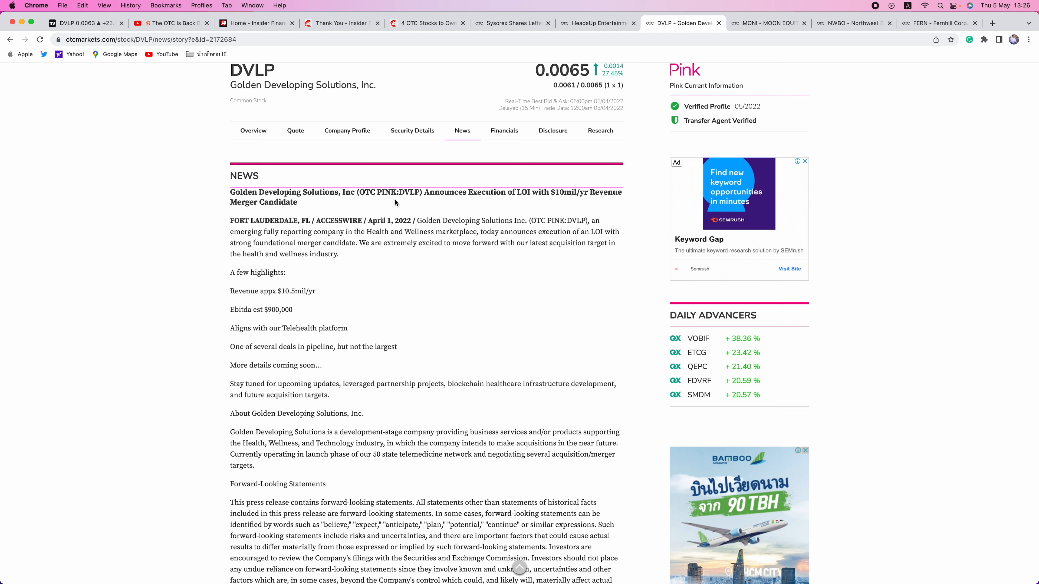
Revisit the DVLP chart, then switch to the Moon Equity Holdings MONI daily chart.
{"action": "left_click", "coordinate": [80, 23]}
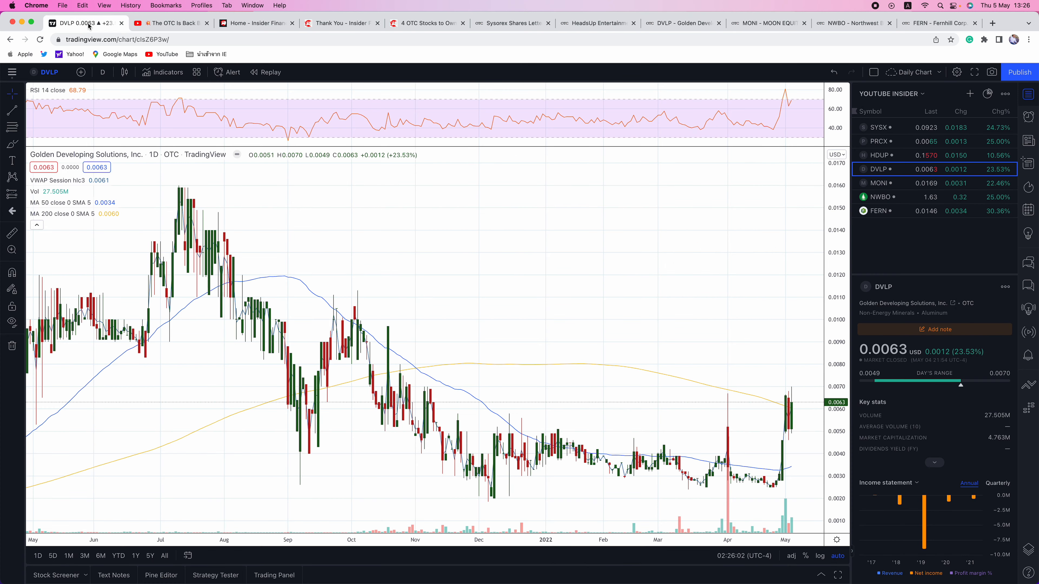
{"action": "mouse_move", "coordinate": [324, 56]}
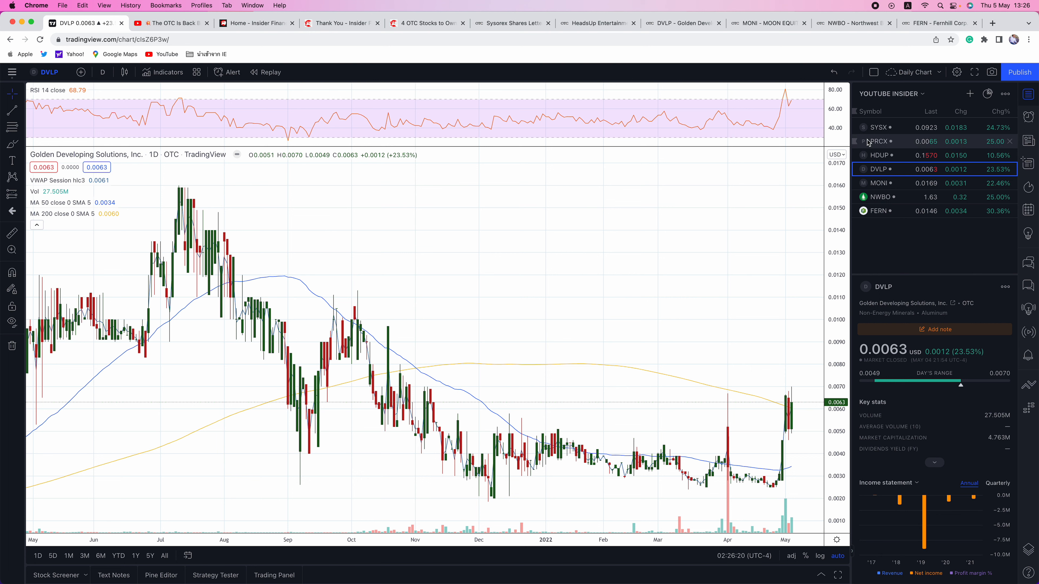
{"action": "left_click", "coordinate": [879, 183]}
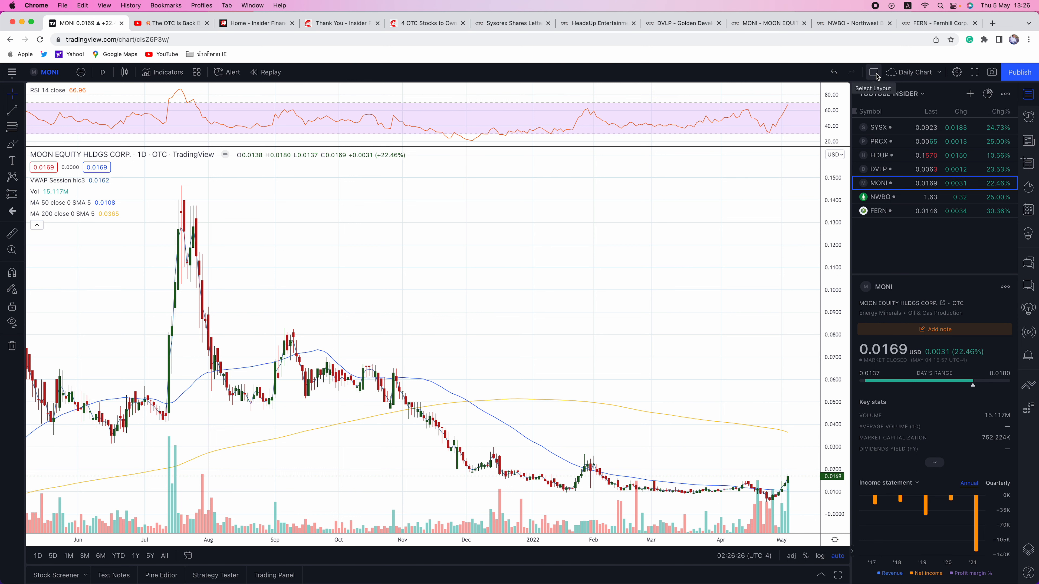
{"action": "mouse_move", "coordinate": [806, 12]}
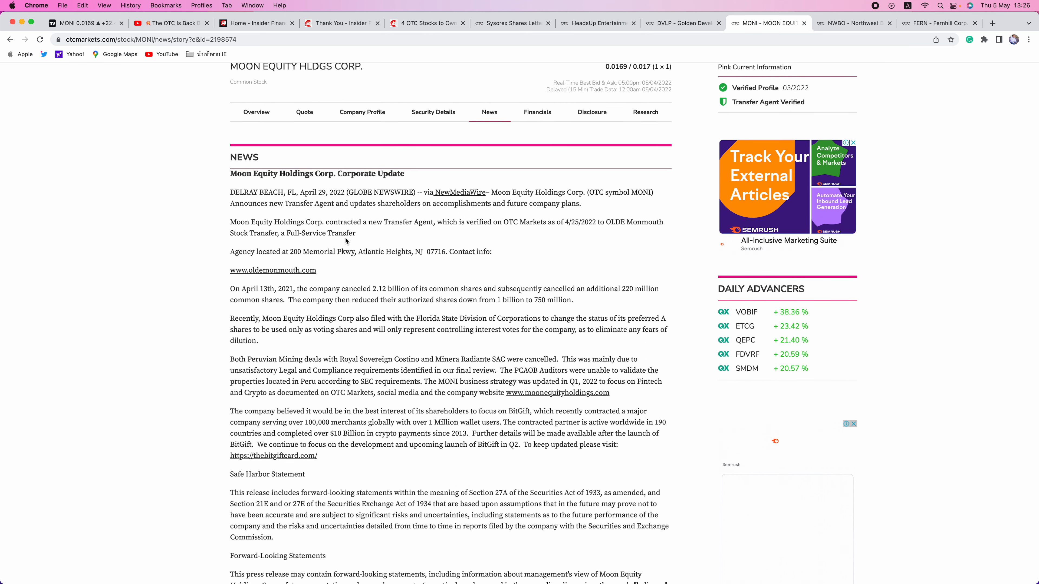
{"action": "mouse_move", "coordinate": [539, 282]}
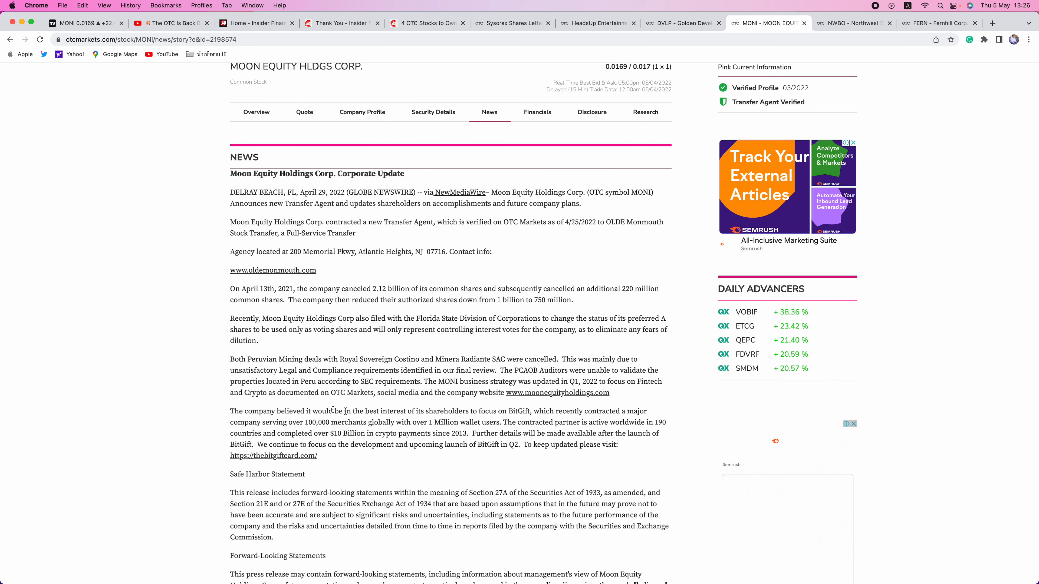
{"action": "mouse_move", "coordinate": [506, 421]}
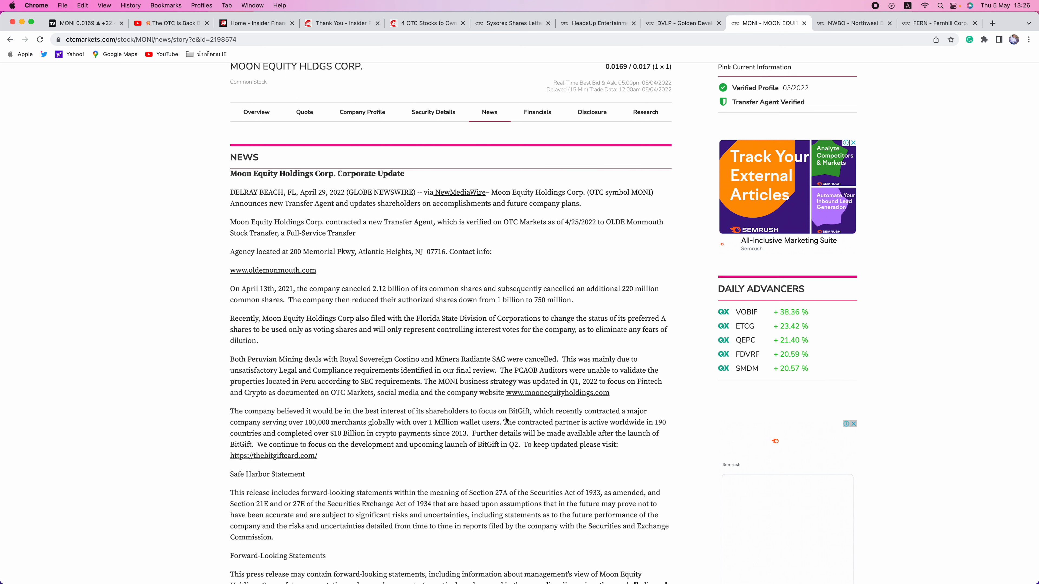
{"action": "mouse_move", "coordinate": [530, 421]}
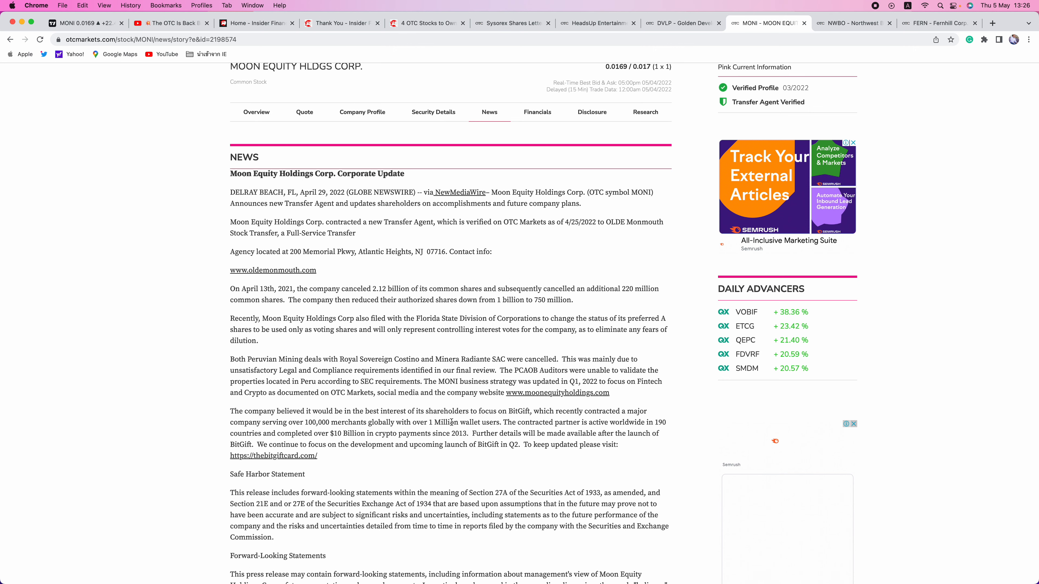
Read through Moon Equity Holdings' corporate update on its new transfer agent and BitGift focus.
{"action": "scroll", "scroll_direction": "down", "scroll_amount": 3}
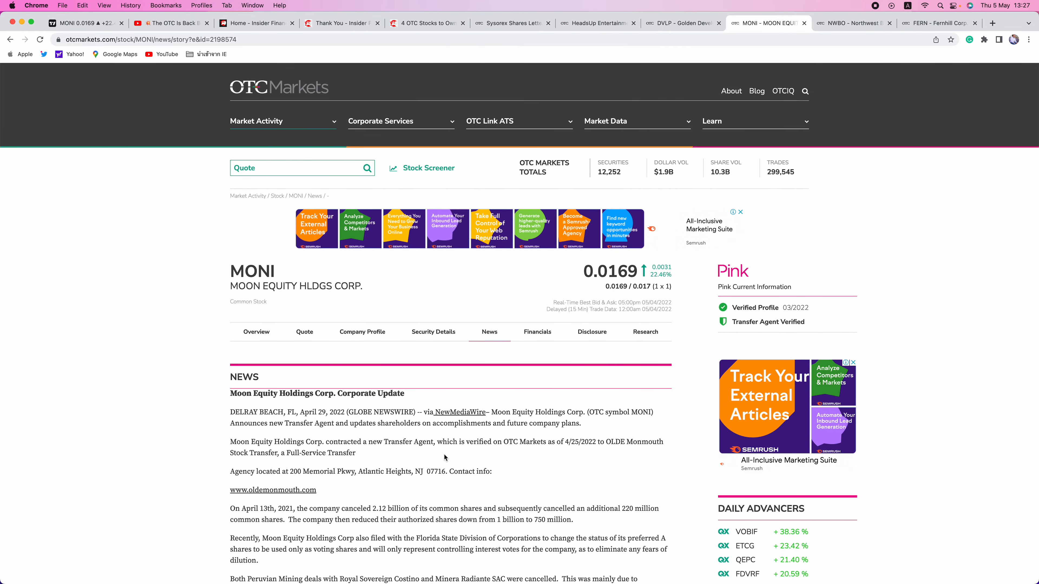
{"action": "mouse_move", "coordinate": [427, 360]}
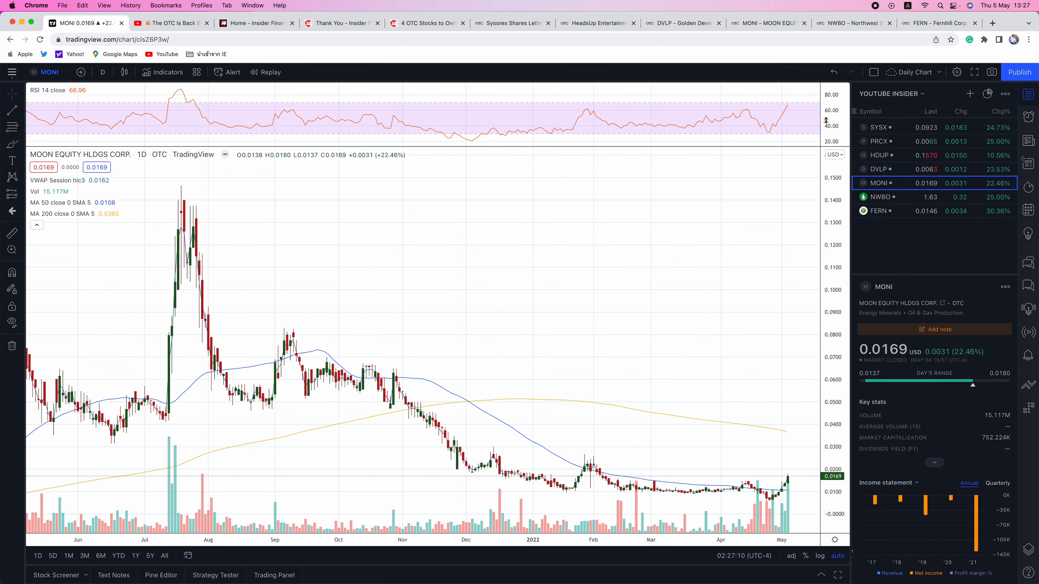
{"action": "left_click", "coordinate": [881, 196]}
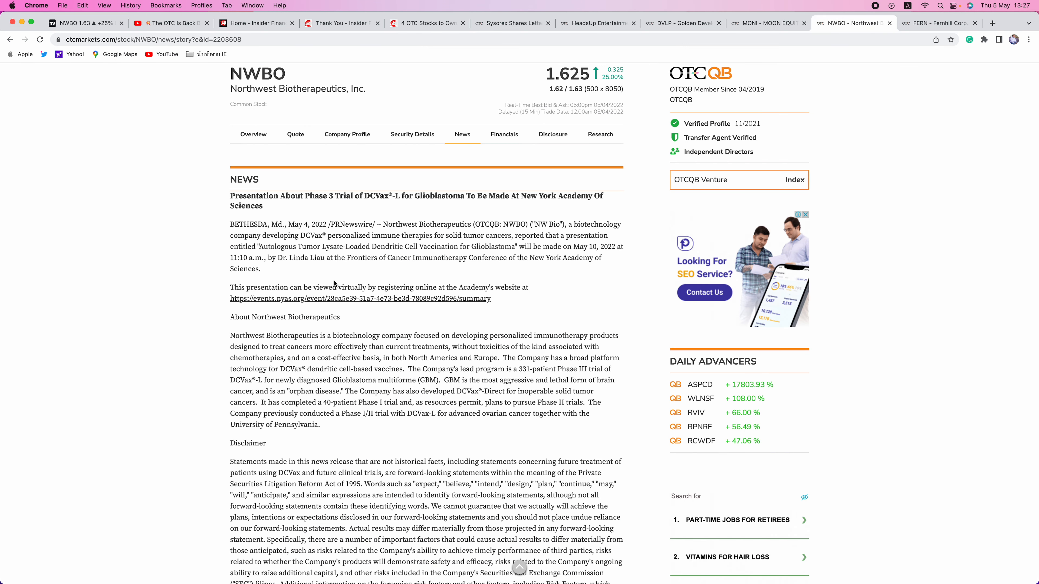
{"action": "mouse_move", "coordinate": [478, 276]}
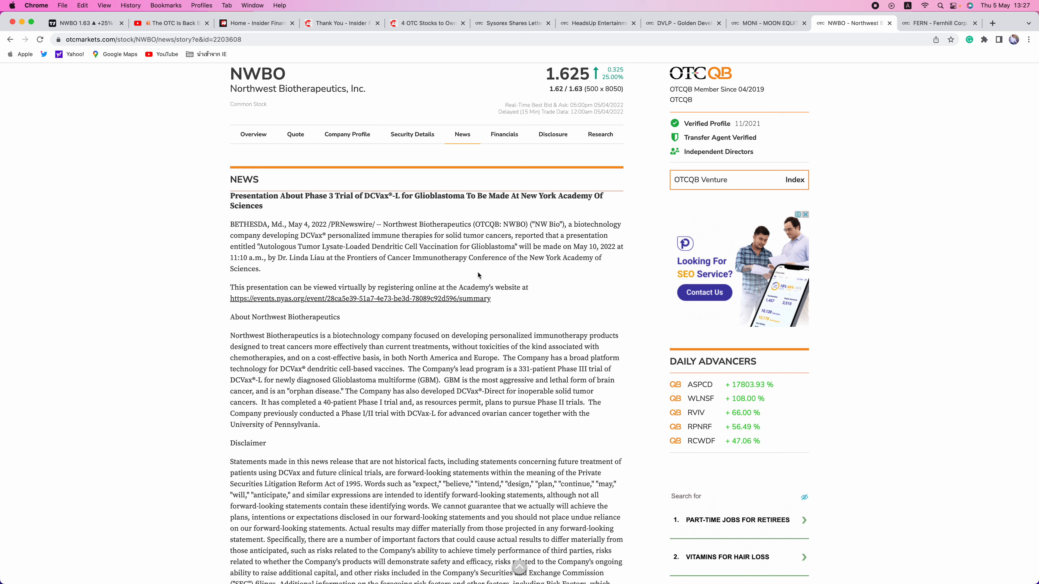
{"action": "mouse_move", "coordinate": [402, 244]}
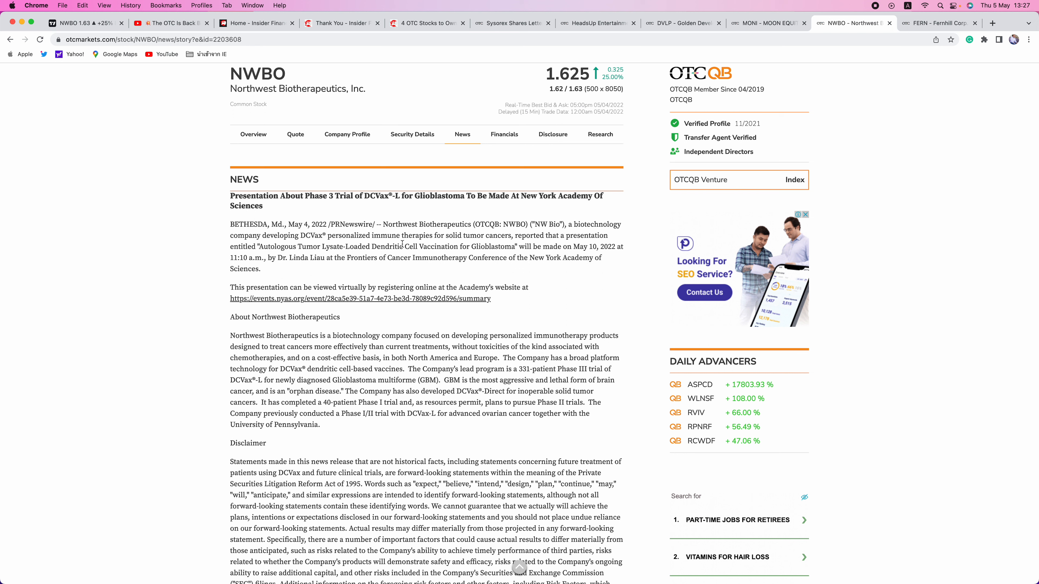
{"action": "mouse_move", "coordinate": [330, 213]}
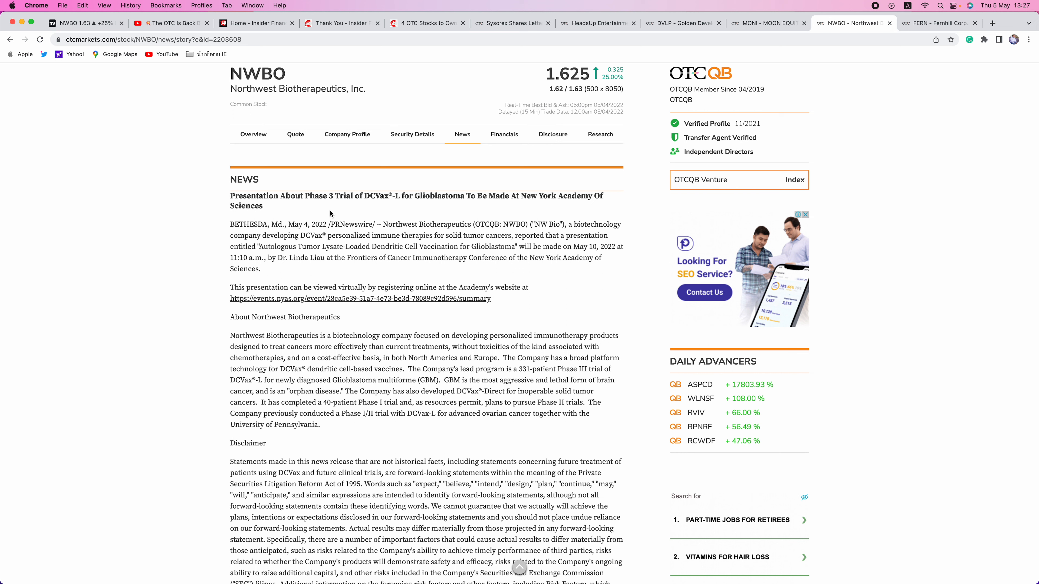
{"action": "mouse_move", "coordinate": [410, 239]}
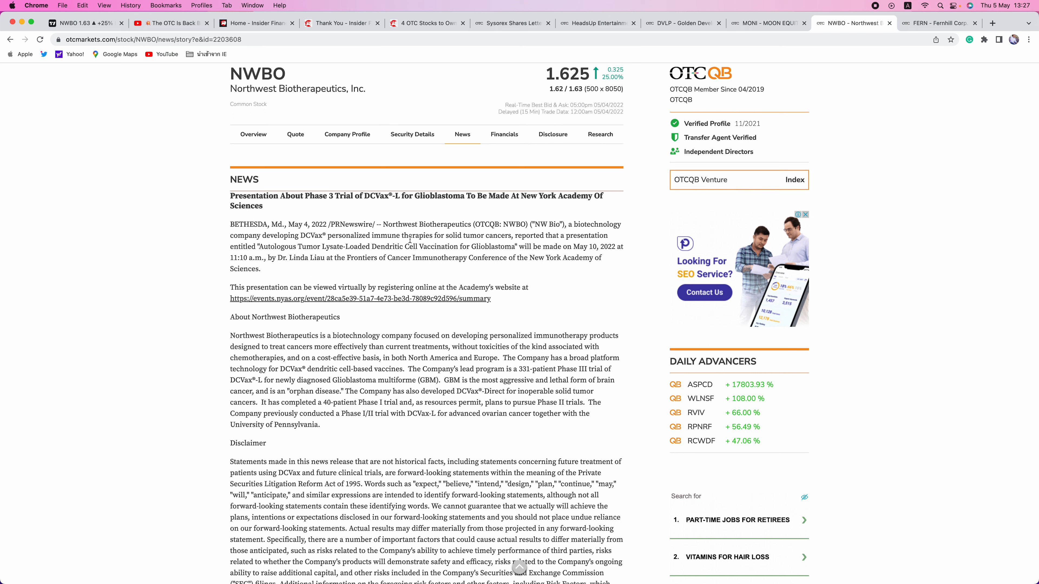
{"action": "mouse_move", "coordinate": [478, 221]}
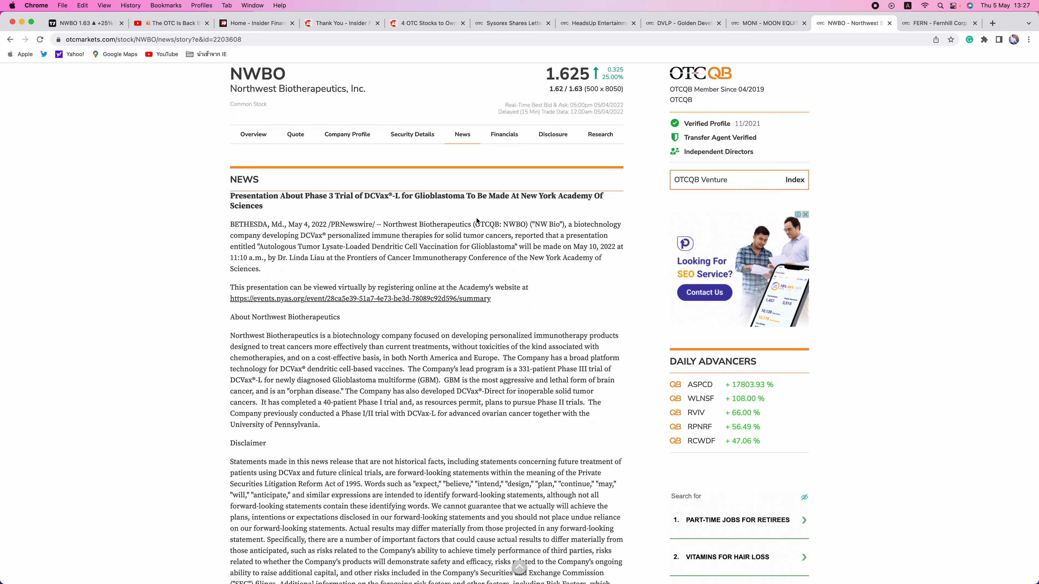
{"action": "mouse_move", "coordinate": [510, 275]}
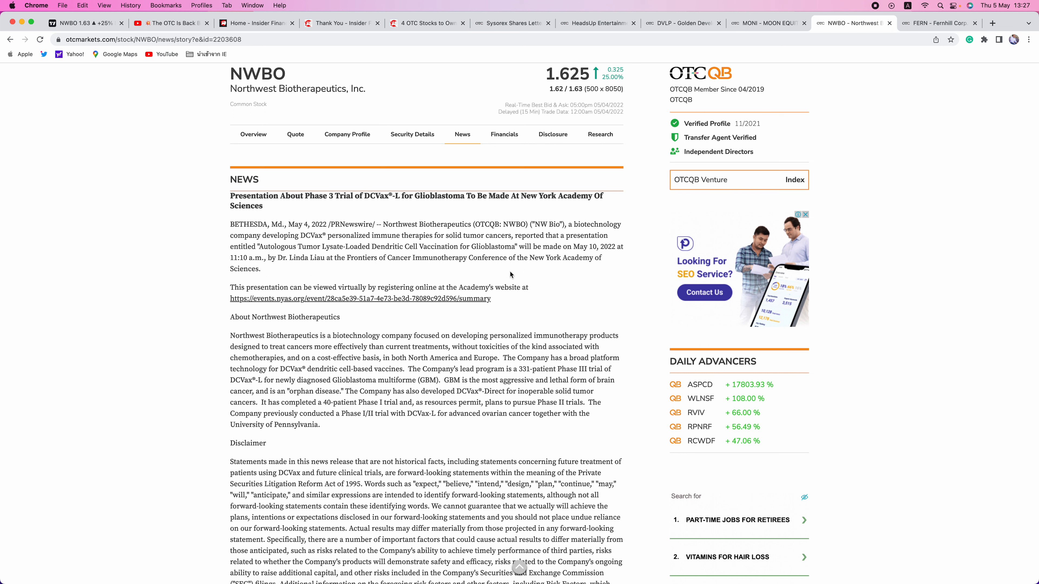
{"action": "mouse_move", "coordinate": [219, 298]}
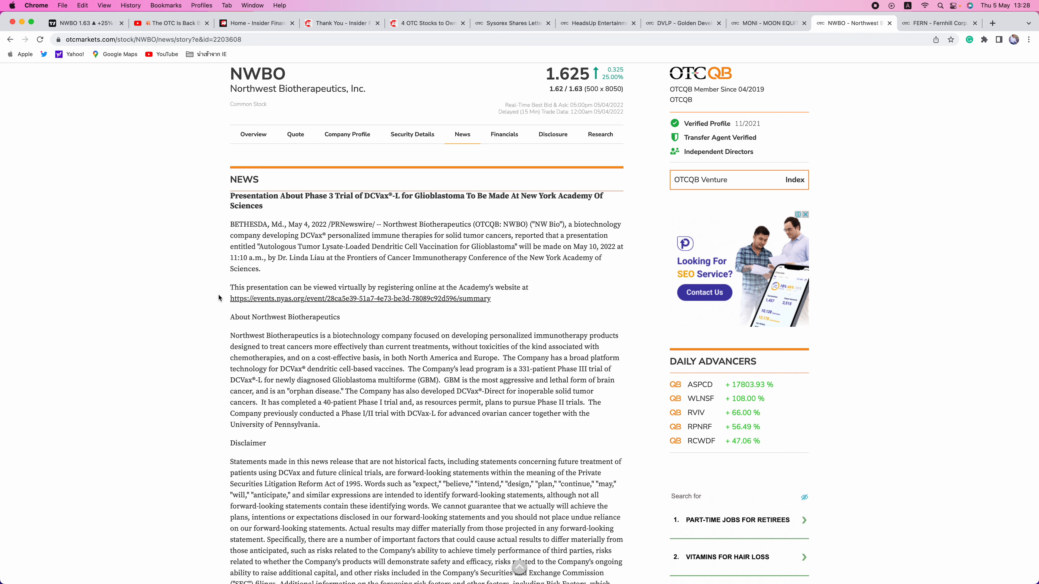
Return to the NWBO daily chart in TradingView after reading the DCVax-L Phase 3 release.
{"action": "left_click", "coordinate": [80, 23]}
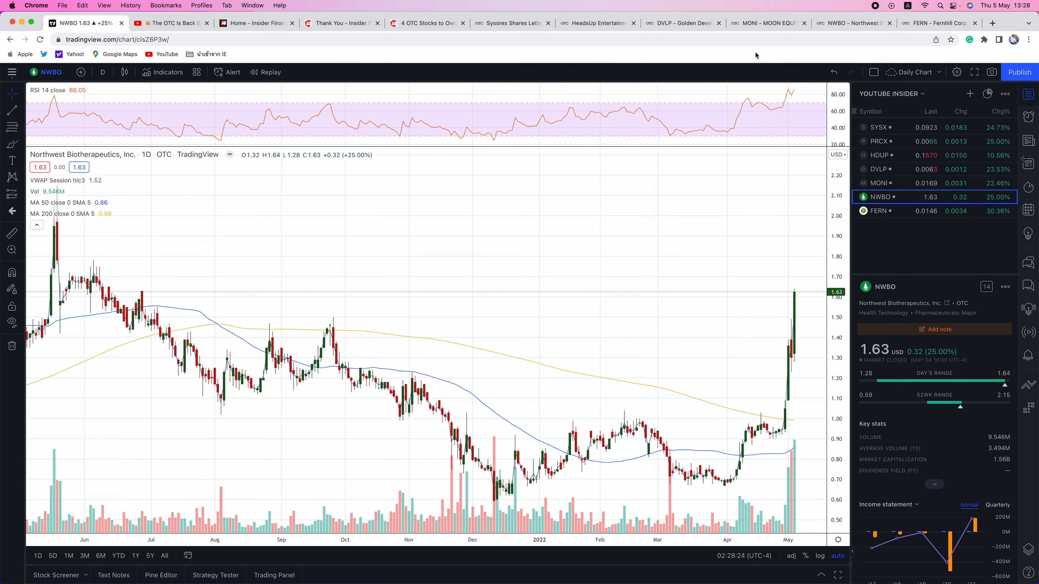
Load the Fernhill Corp. (FERN) daily chart from the watchlist, then switch to its OTC Markets news tab.
{"action": "left_click", "coordinate": [878, 210]}
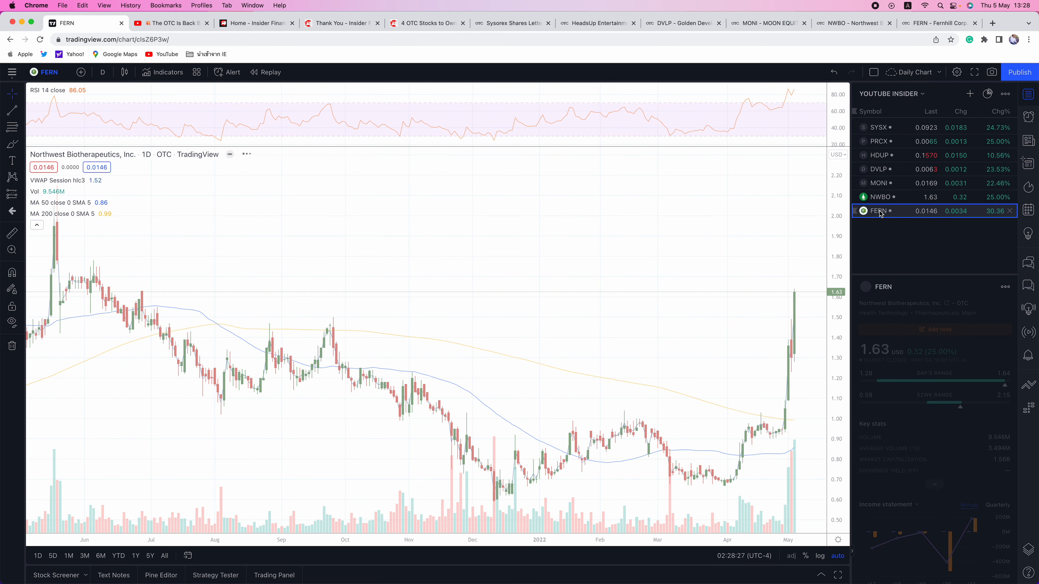
{"action": "left_click", "coordinate": [878, 211]}
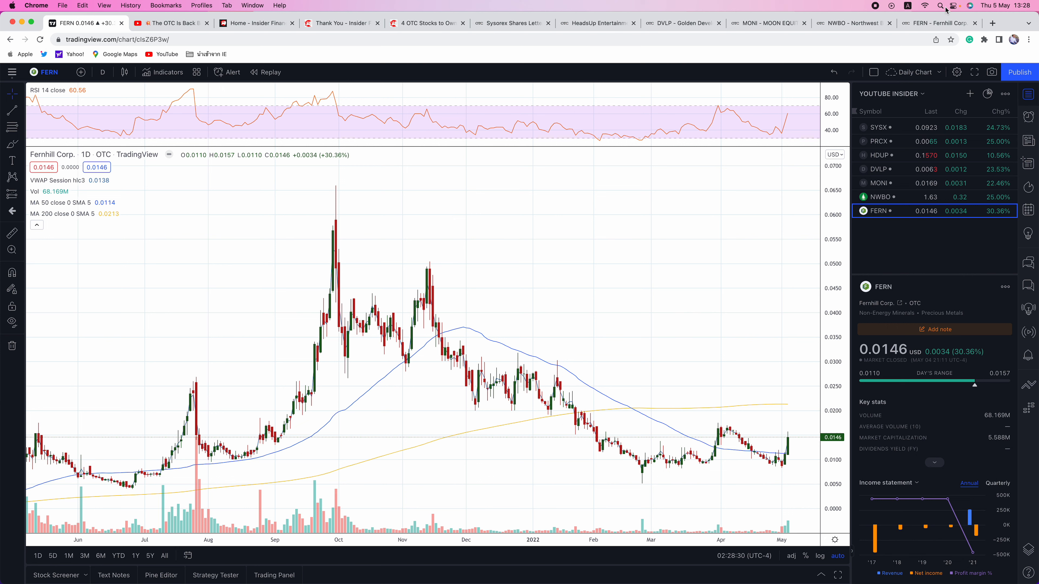
{"action": "left_click", "coordinate": [935, 23]}
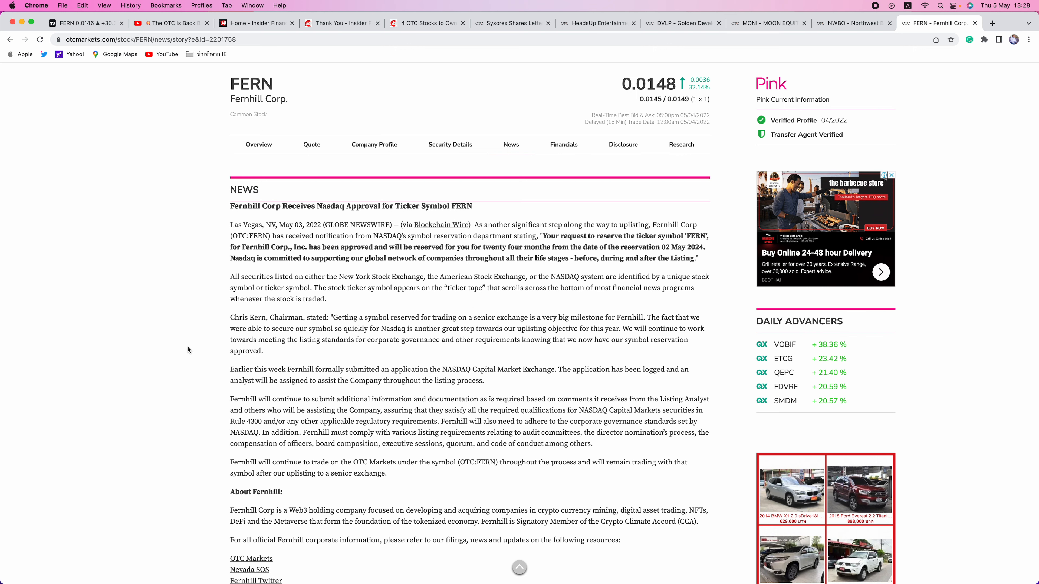
Scroll through Fernhill's Nasdaq FERN ticker-approval release, then return to the FERN chart tab.
{"action": "scroll", "scroll_direction": "down", "scroll_amount": 3}
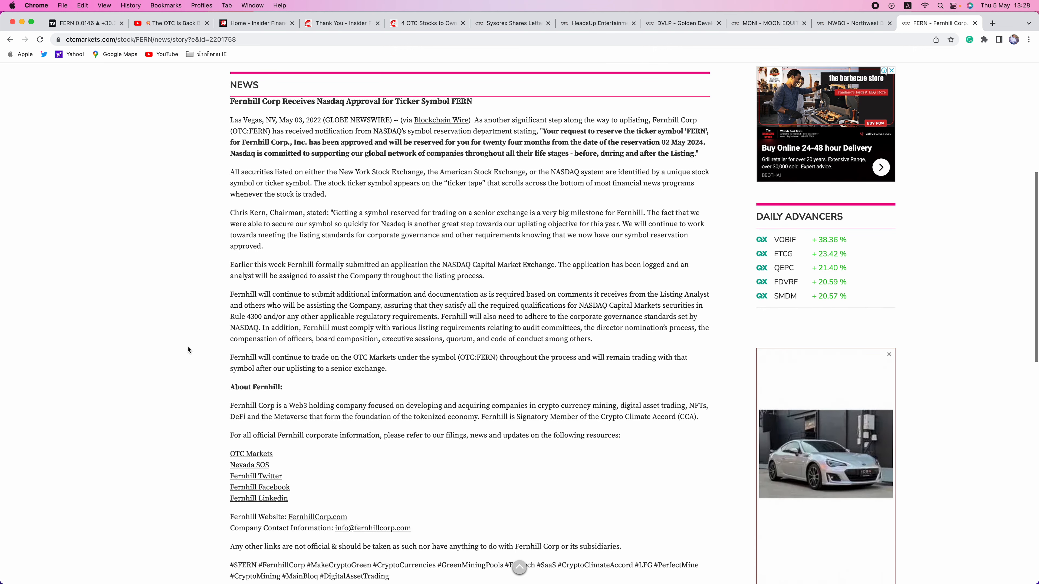
{"action": "scroll", "scroll_direction": "down", "scroll_amount": 3}
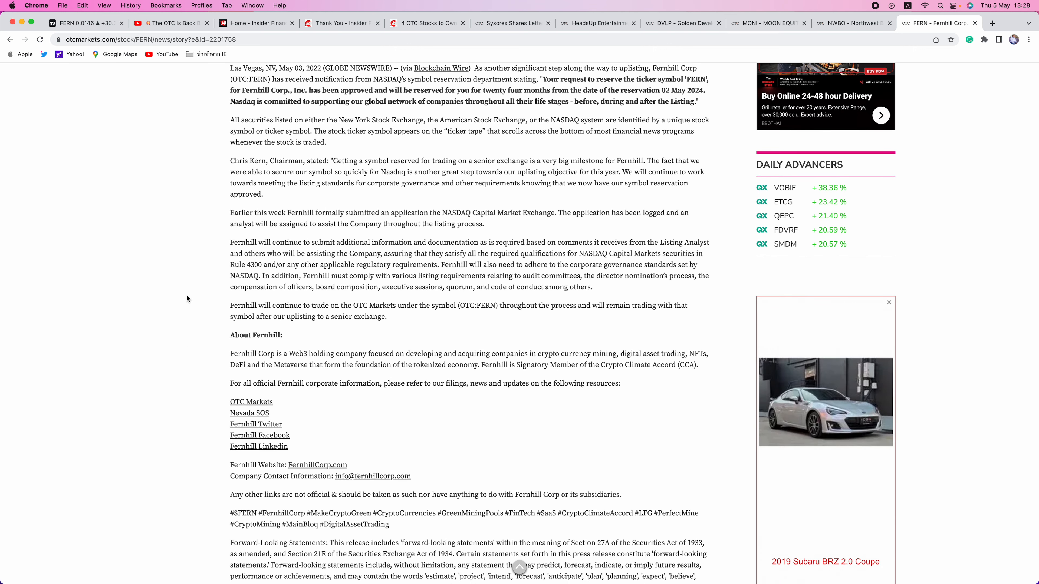
{"action": "scroll", "scroll_direction": "down", "scroll_amount": 3}
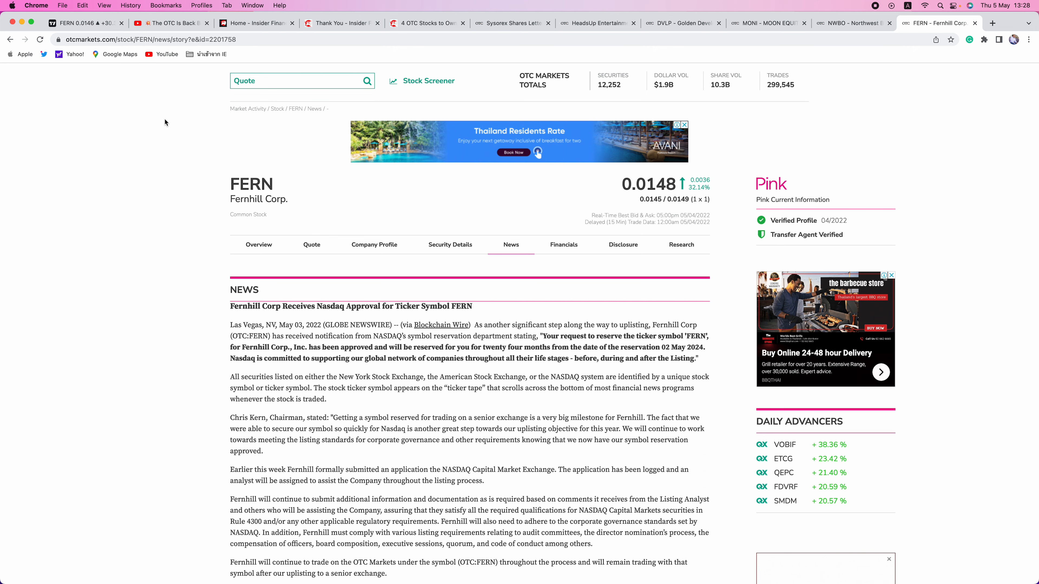
{"action": "left_click", "coordinate": [83, 23]}
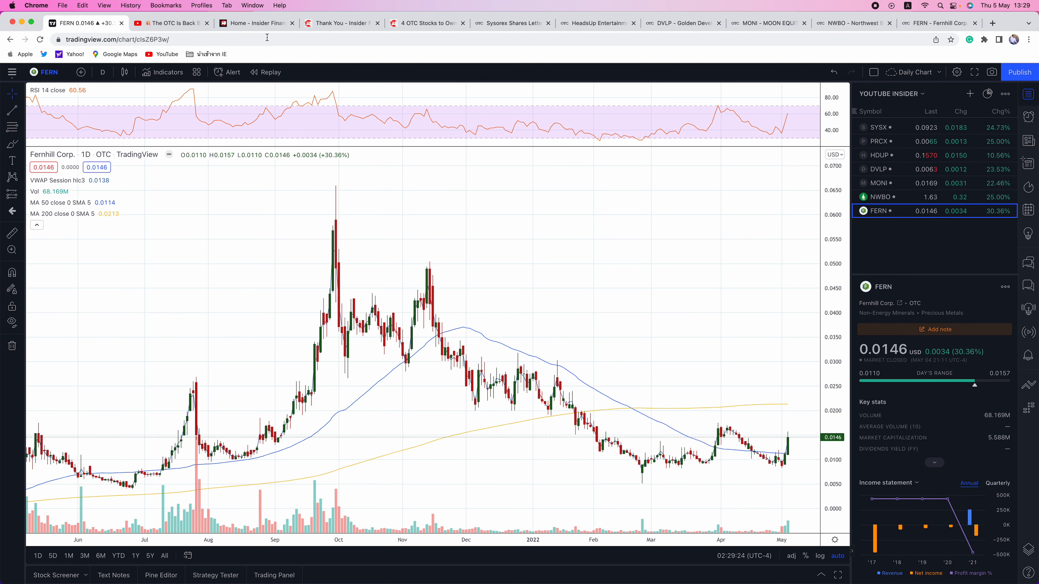
{"action": "left_click", "coordinate": [255, 23]}
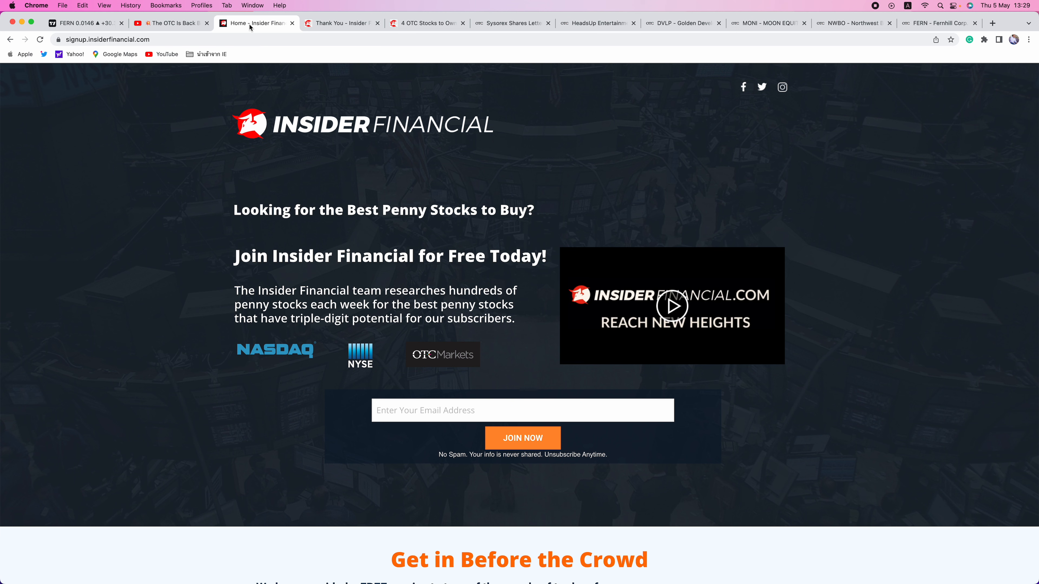
{"action": "mouse_move", "coordinate": [802, 97]}
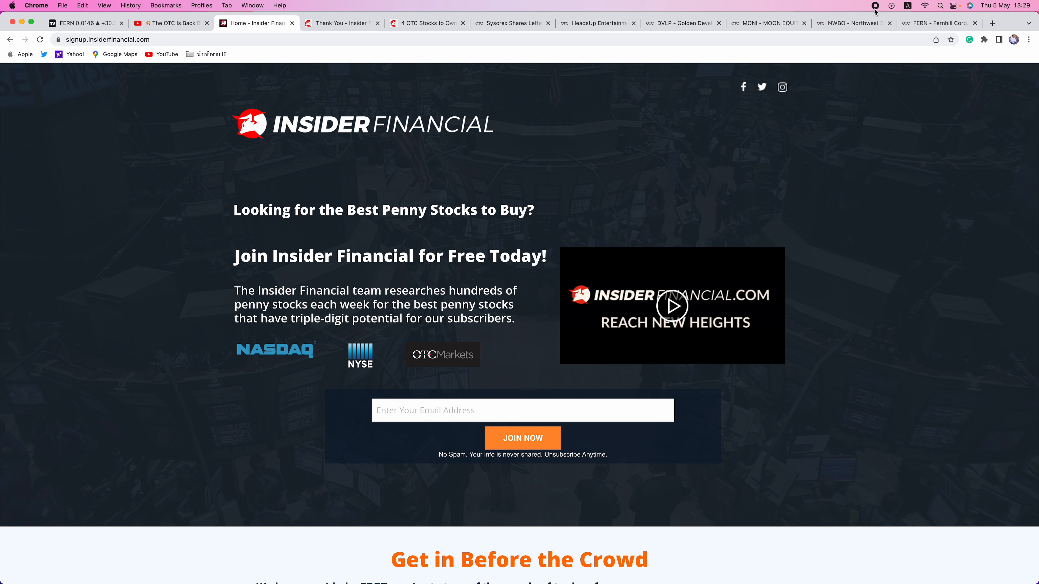
{"action": "mouse_move", "coordinate": [875, 12]}
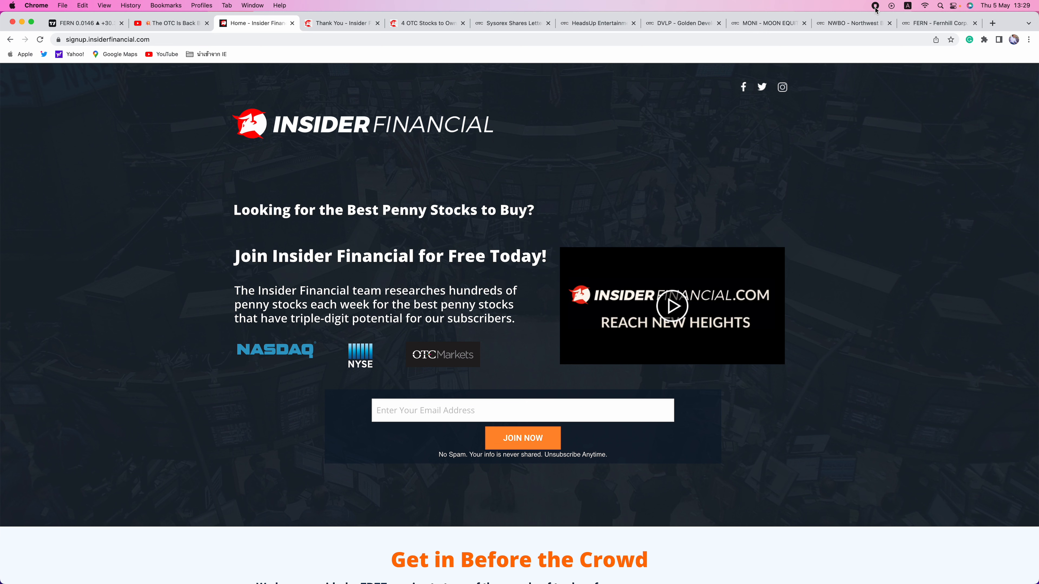